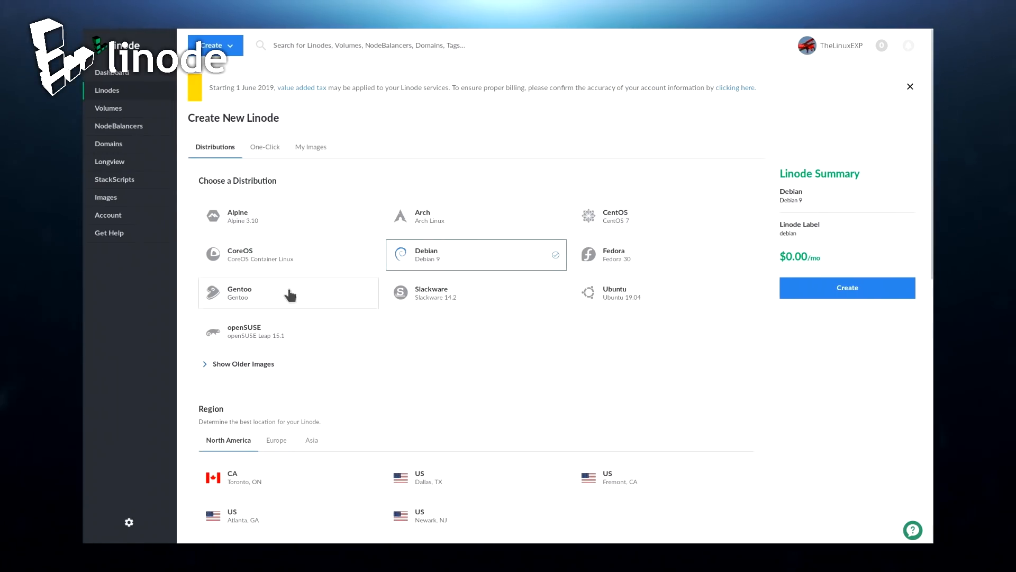
Step: Choose Ubuntu 19.04 as the distribution for the new Linode
click(661, 289)
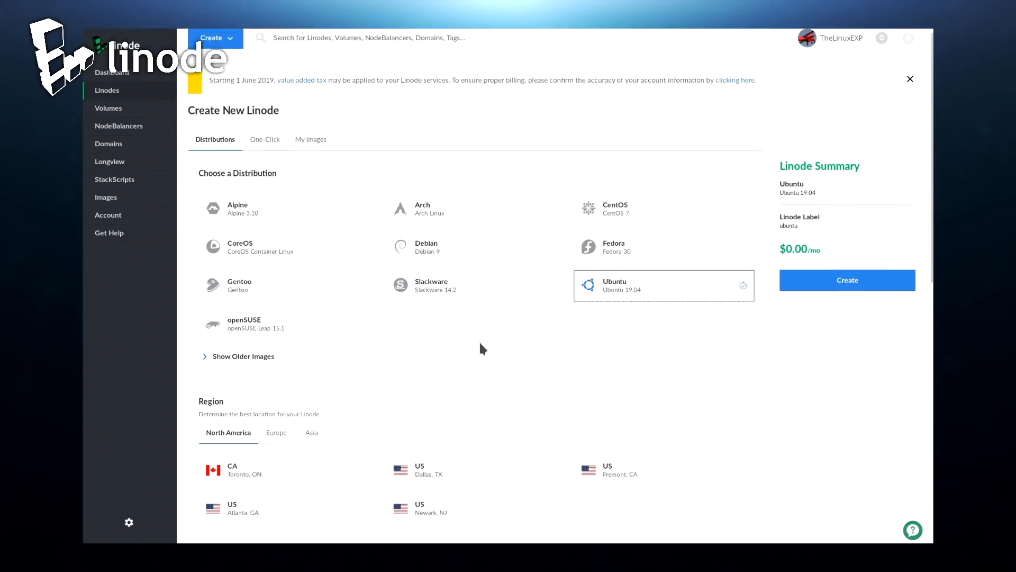
scroll(down, 3)
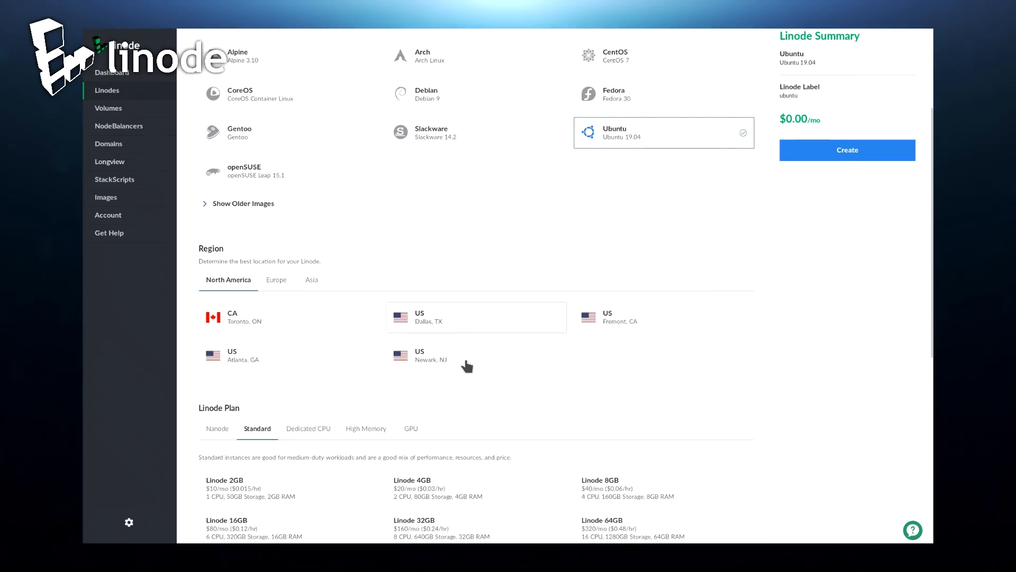
click(275, 279)
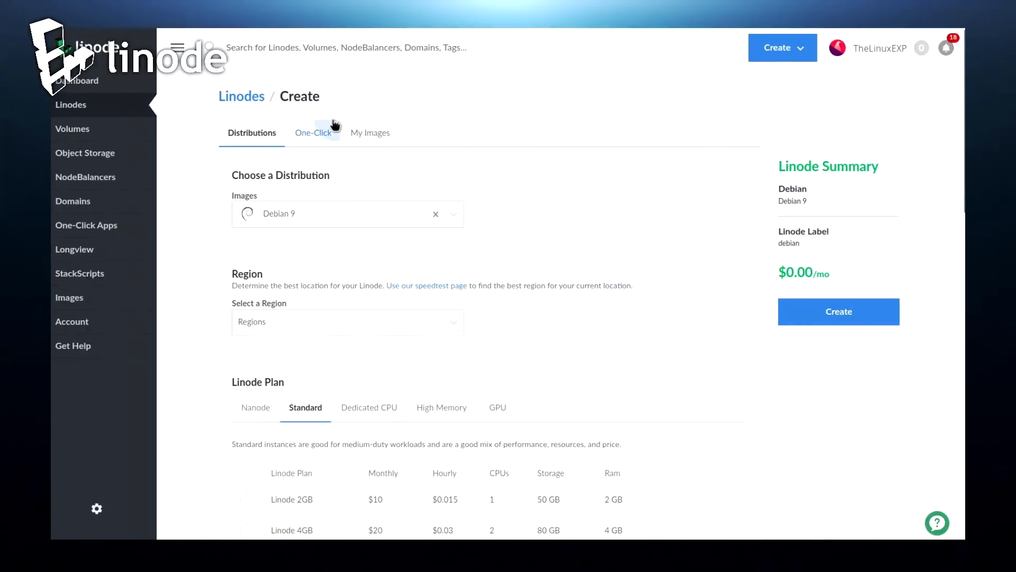
Step: Select the OpenVPN one-click app and pick Debian 9 as the image
click(312, 132)
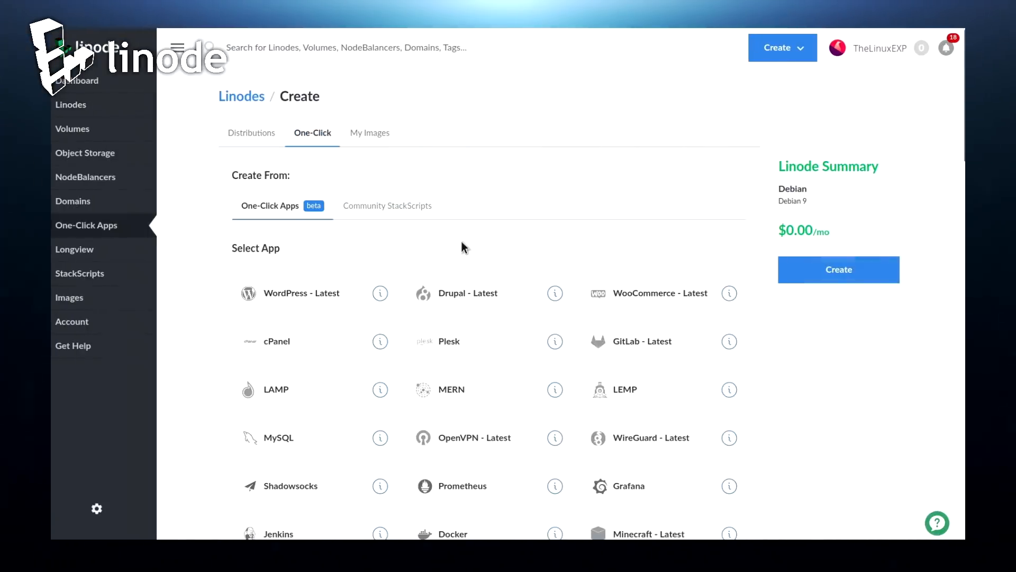
scroll(down, 3)
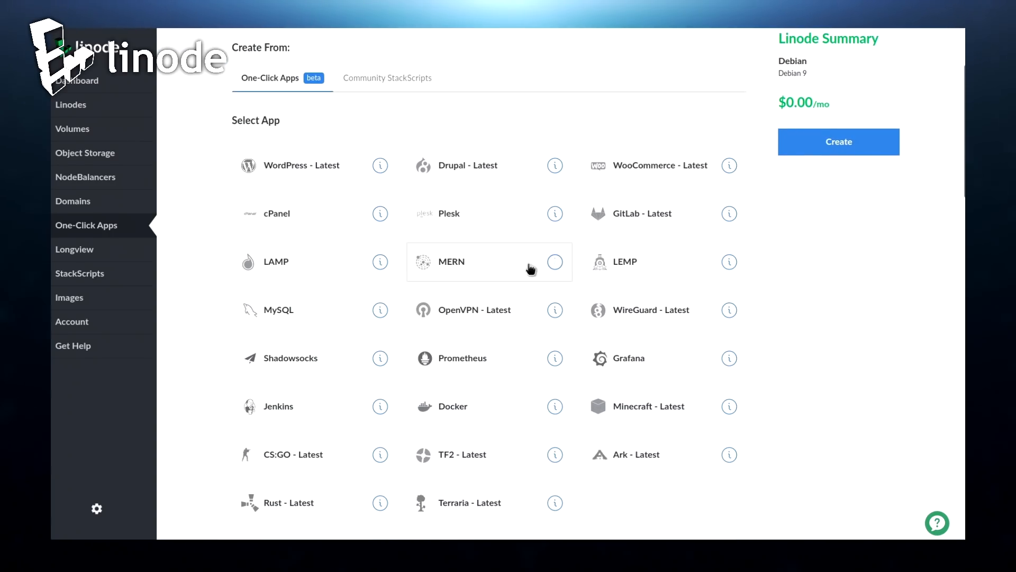
click(473, 309)
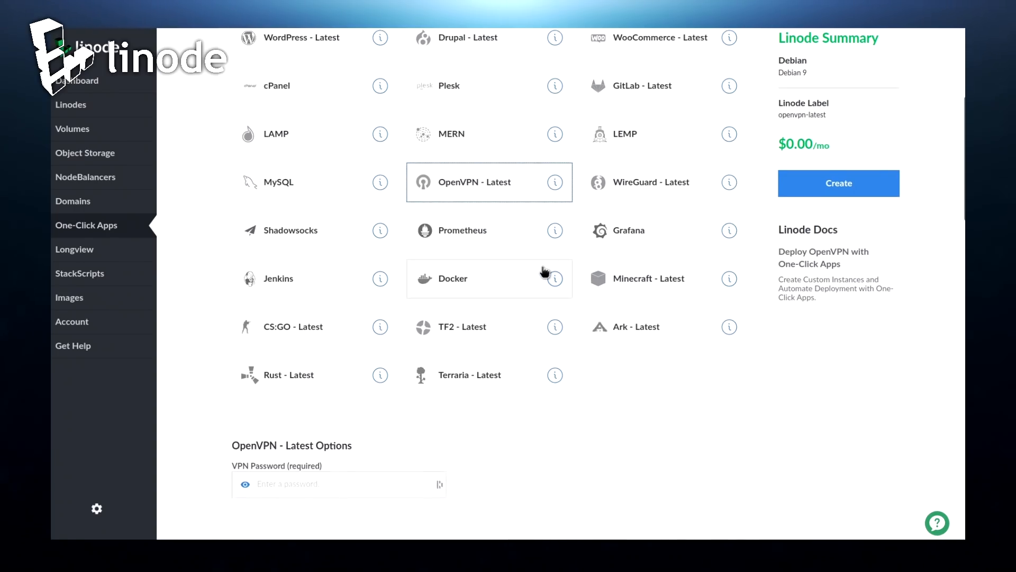
scroll(down, 3)
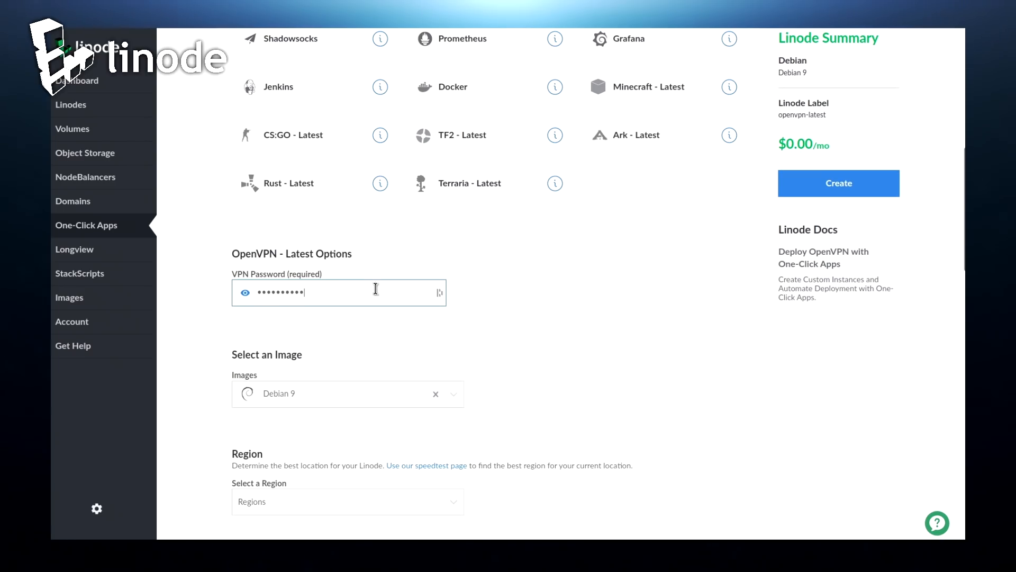
click(347, 394)
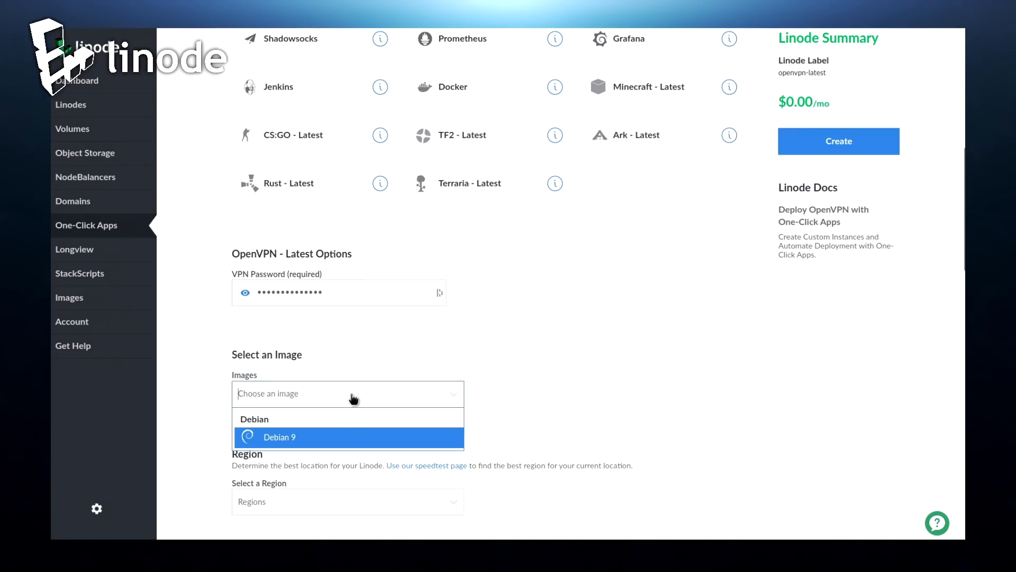
click(279, 437)
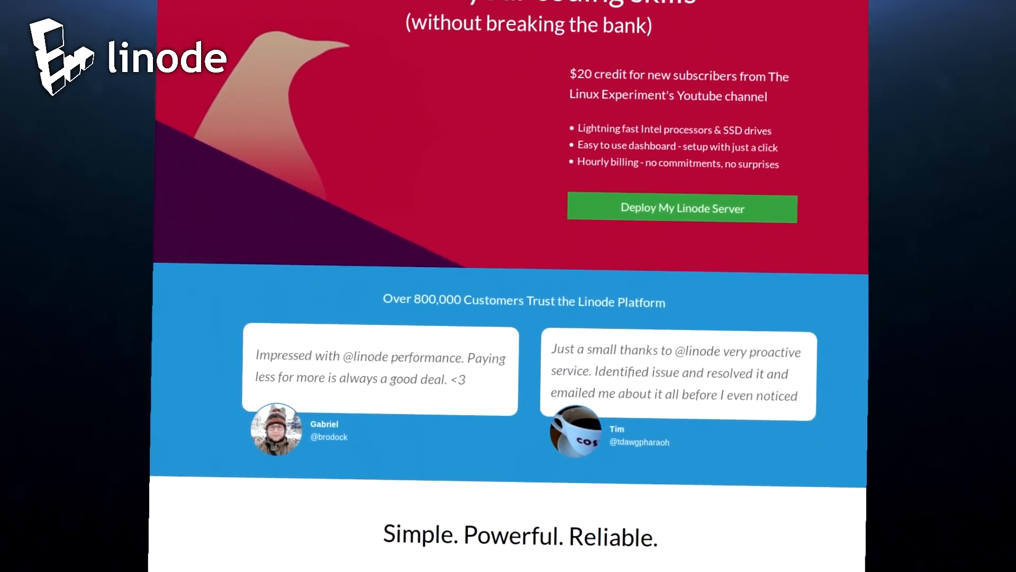
scroll(down, 3)
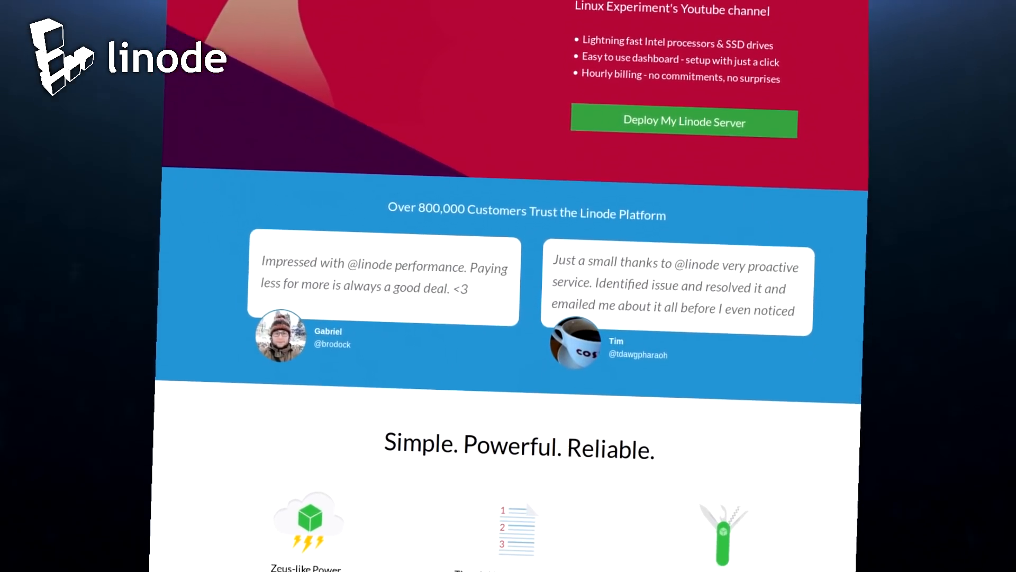
scroll(down, 3)
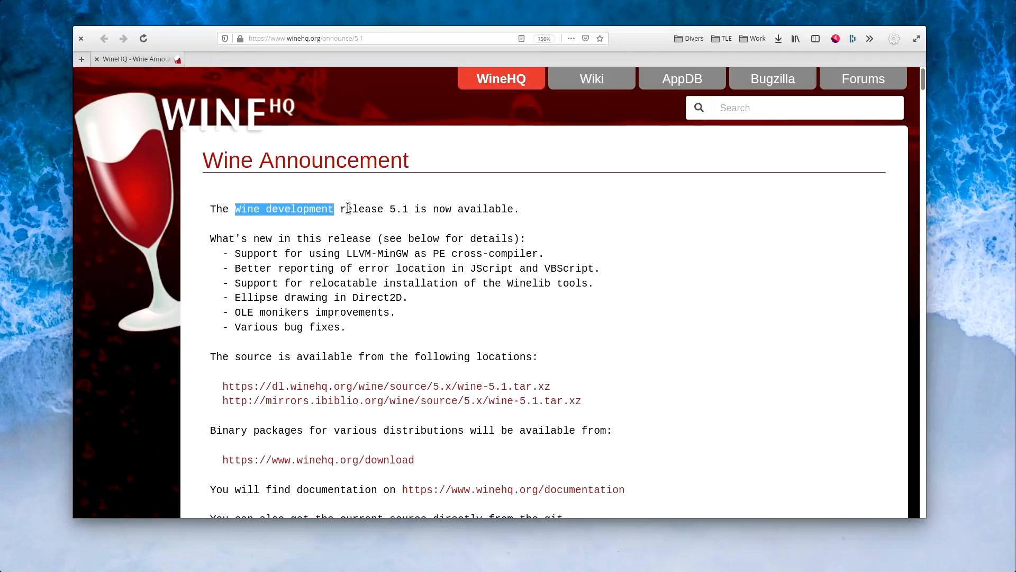
drag(334, 208, 427, 208)
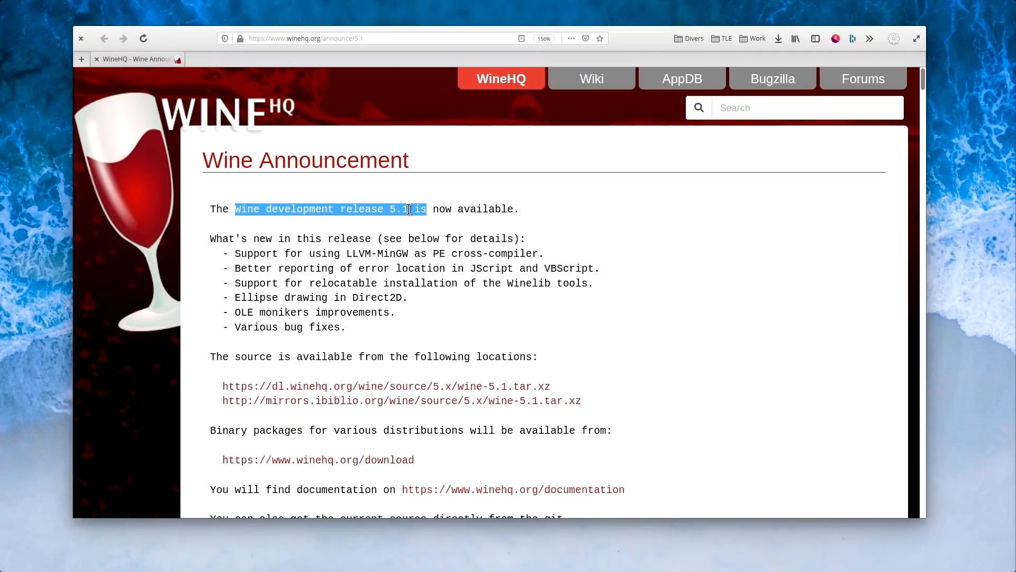
double_click(254, 253)
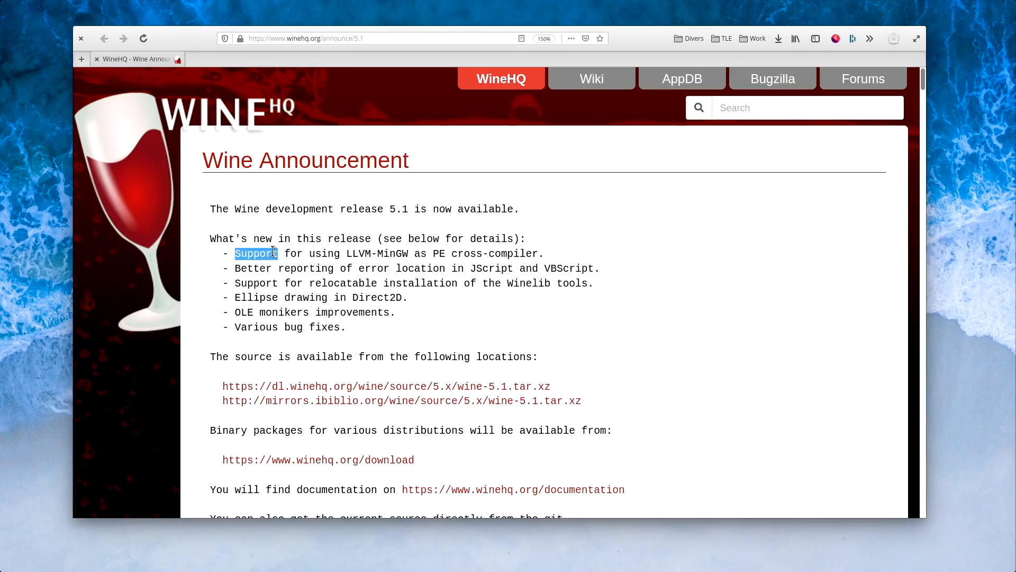
drag(279, 253, 538, 253)
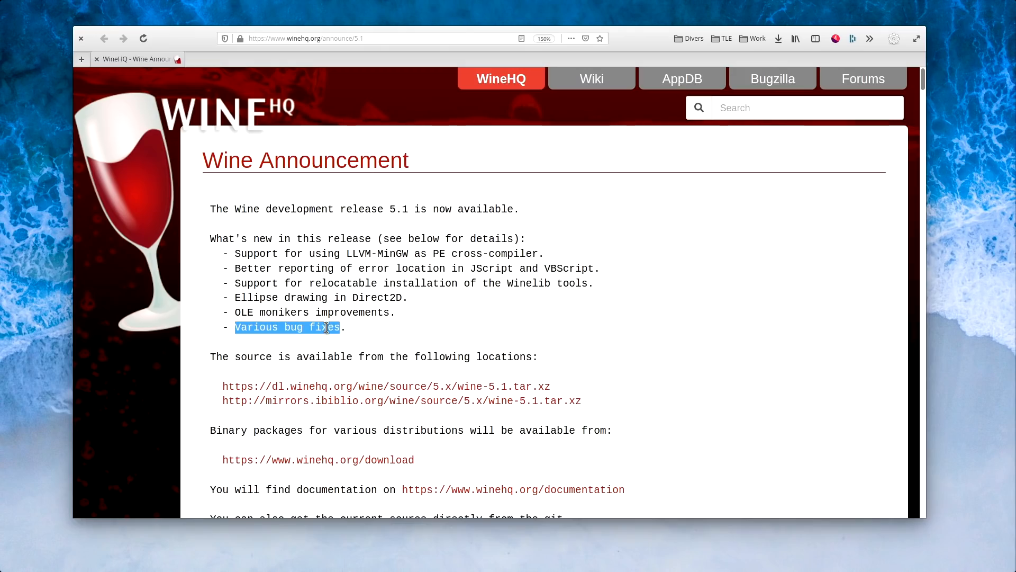
scroll(down, 3)
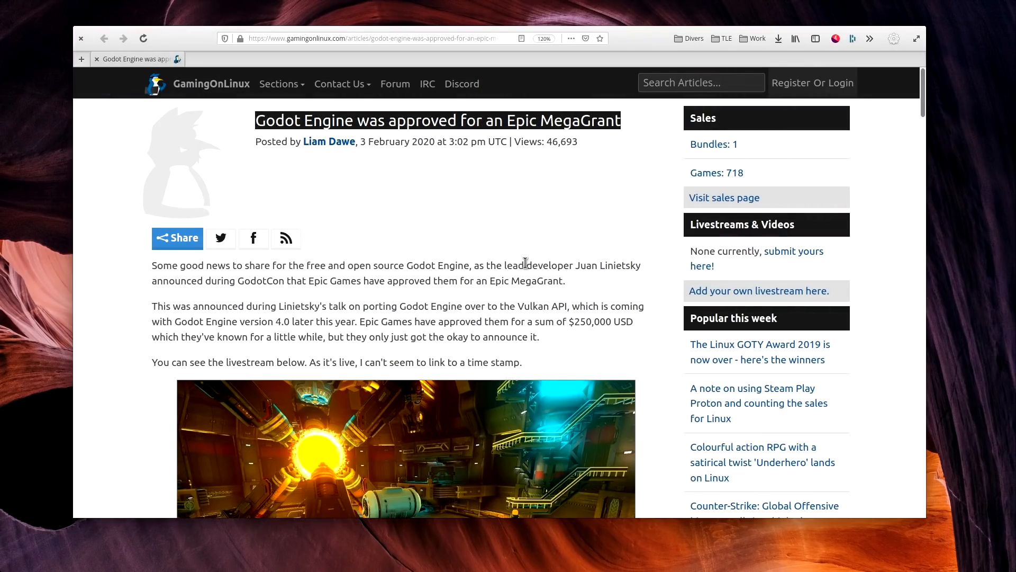
Step: Highlight the $250,000 grant amount, then scroll through the Godot Engine homepage features
double_click(591, 321)
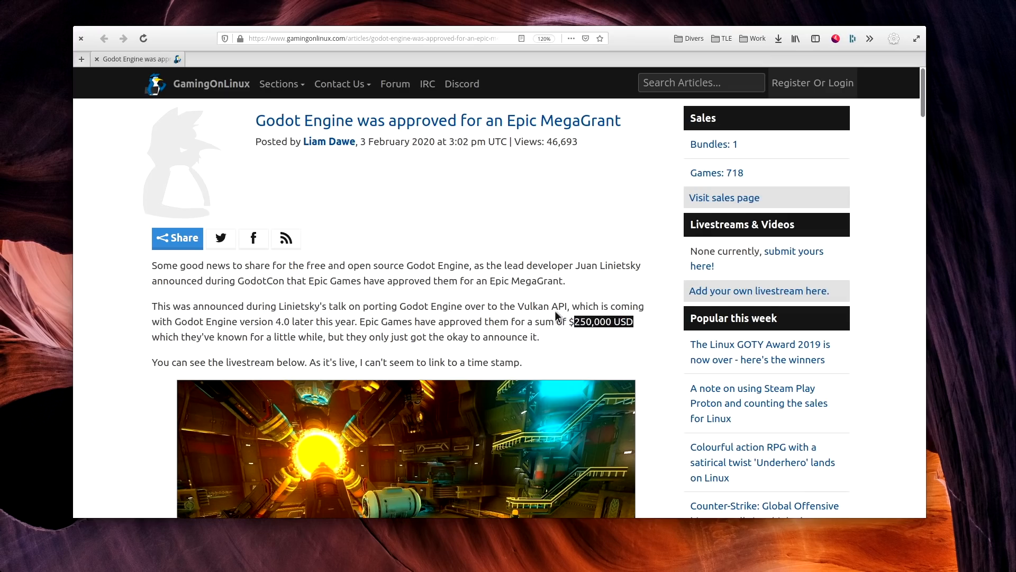
scroll(down, 3)
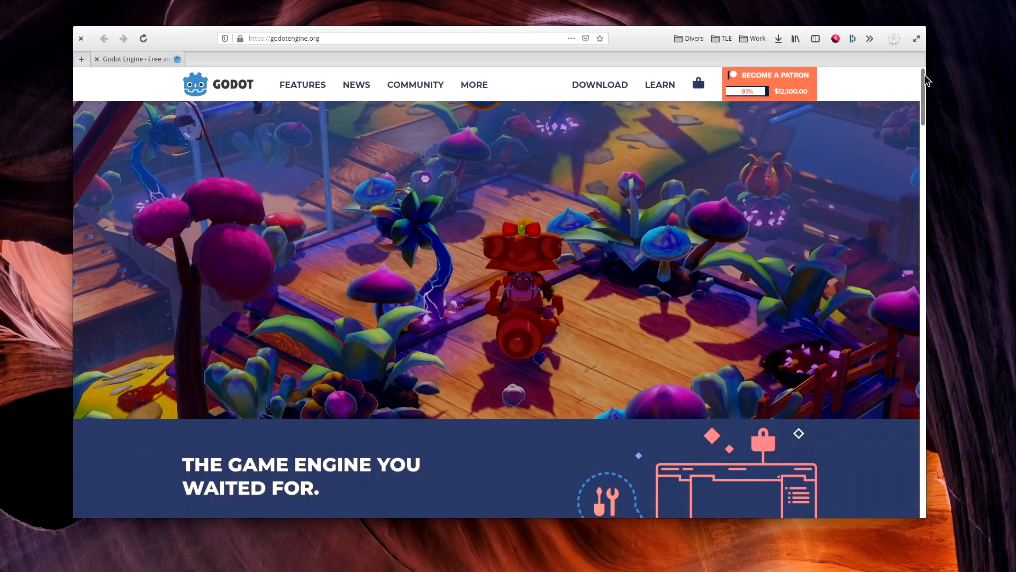
scroll(down, 3)
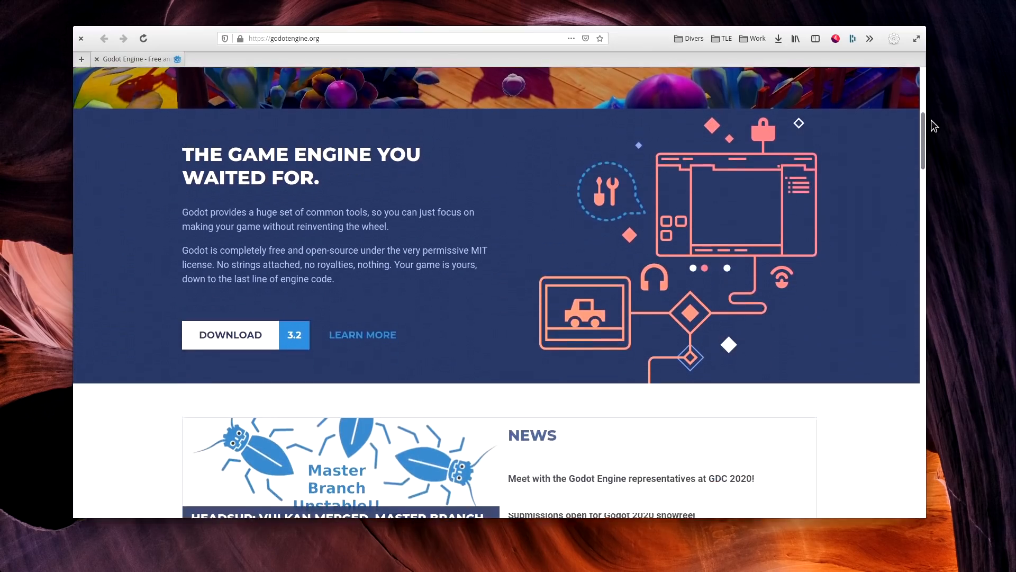
scroll(down, 3)
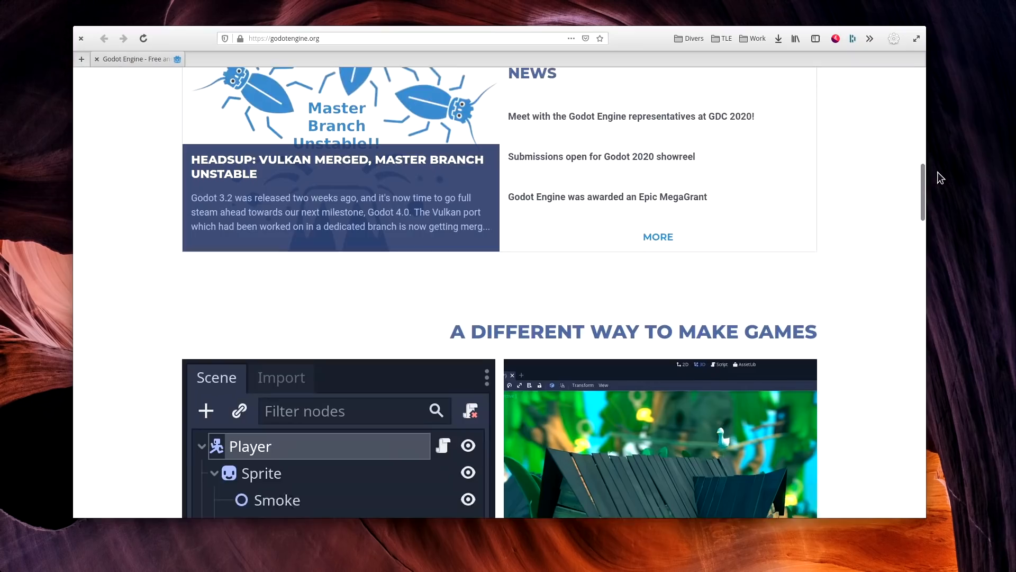
scroll(down, 3)
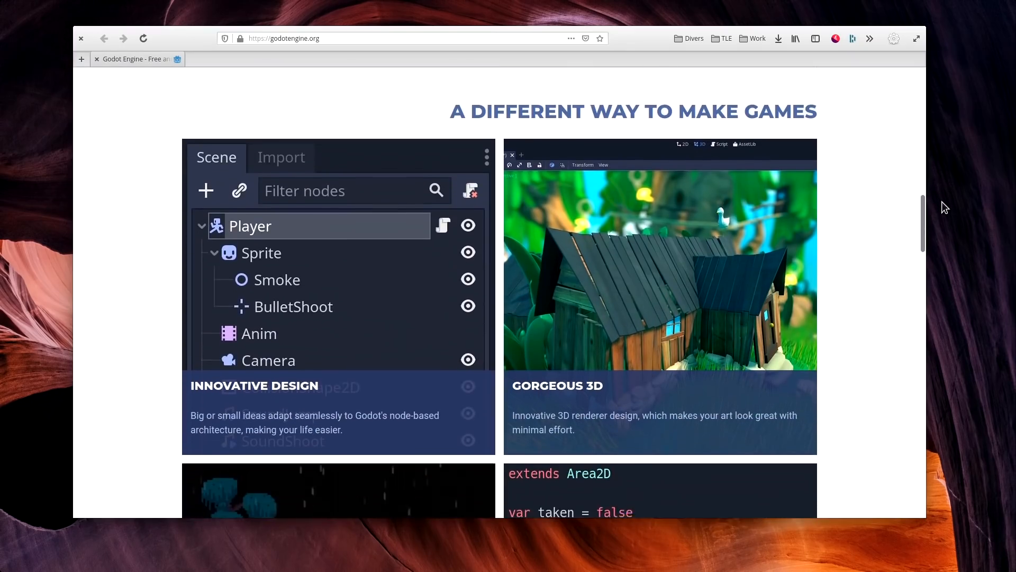
scroll(down, 3)
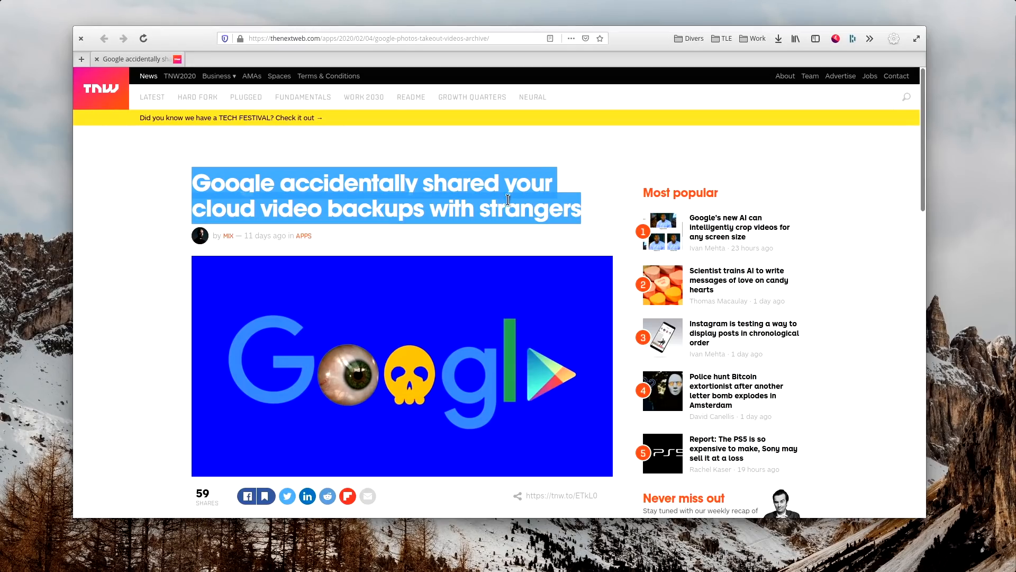
Step: Highlight the TNW passages about alerting users and incorrectly exported videos
scroll(down, 3)
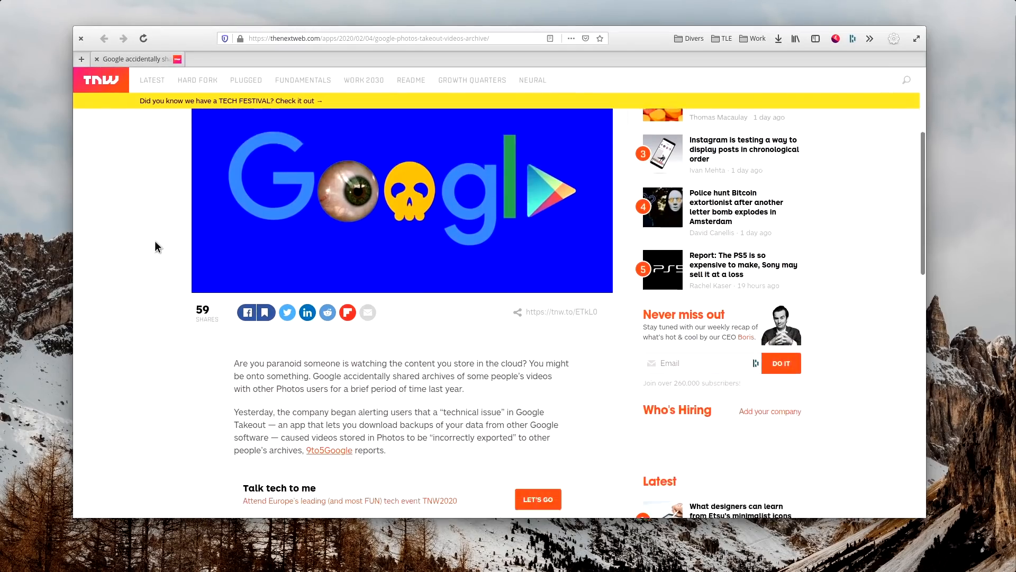
scroll(down, 3)
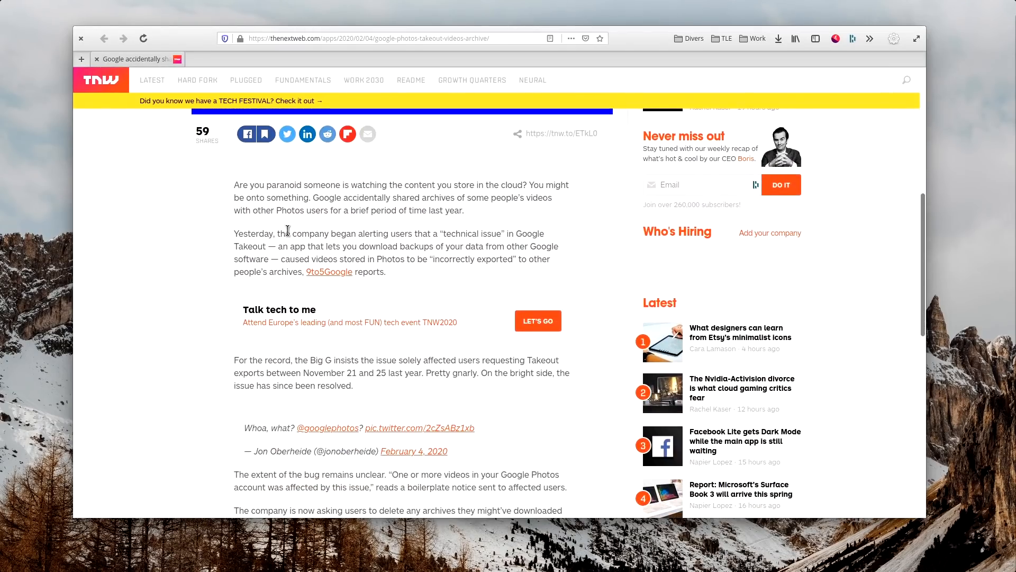
drag(280, 234, 476, 233)
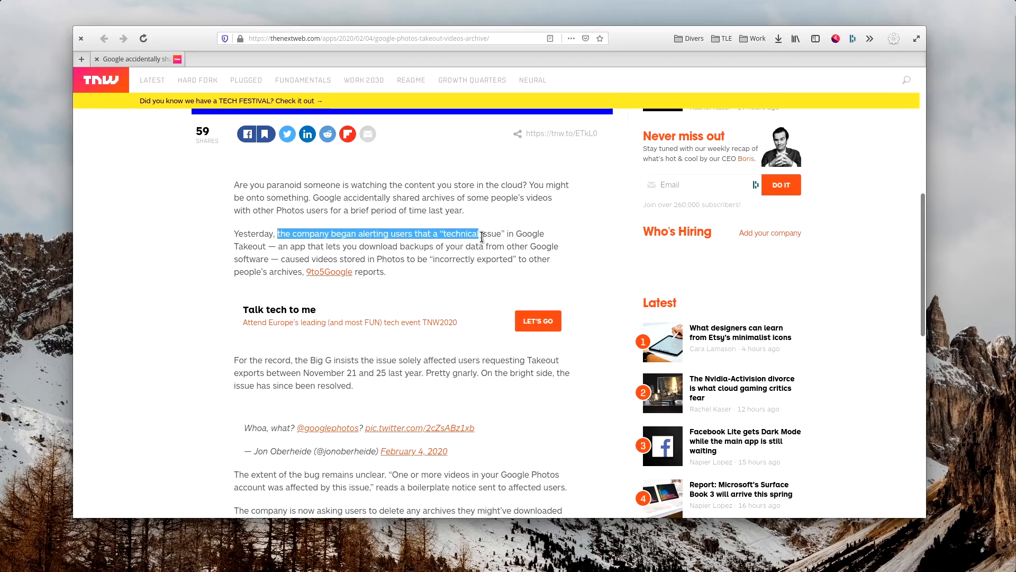
drag(479, 233, 256, 245)
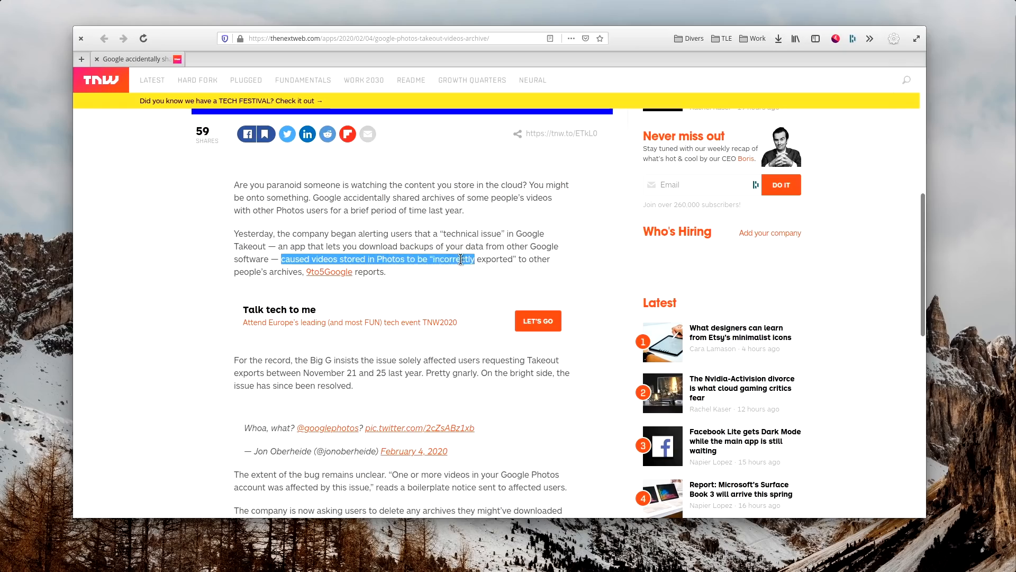
drag(460, 259, 279, 271)
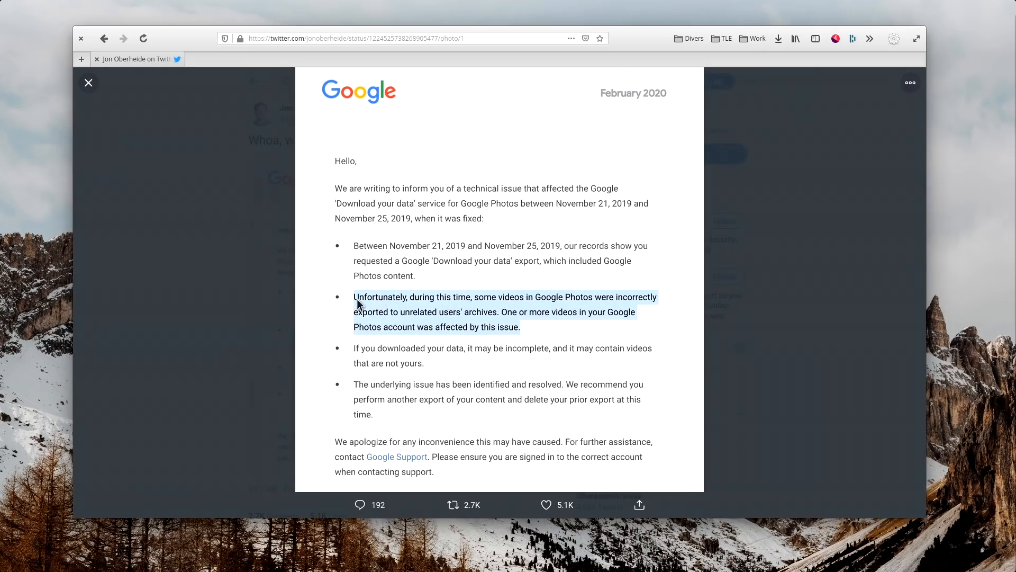
mouse_move(632, 300)
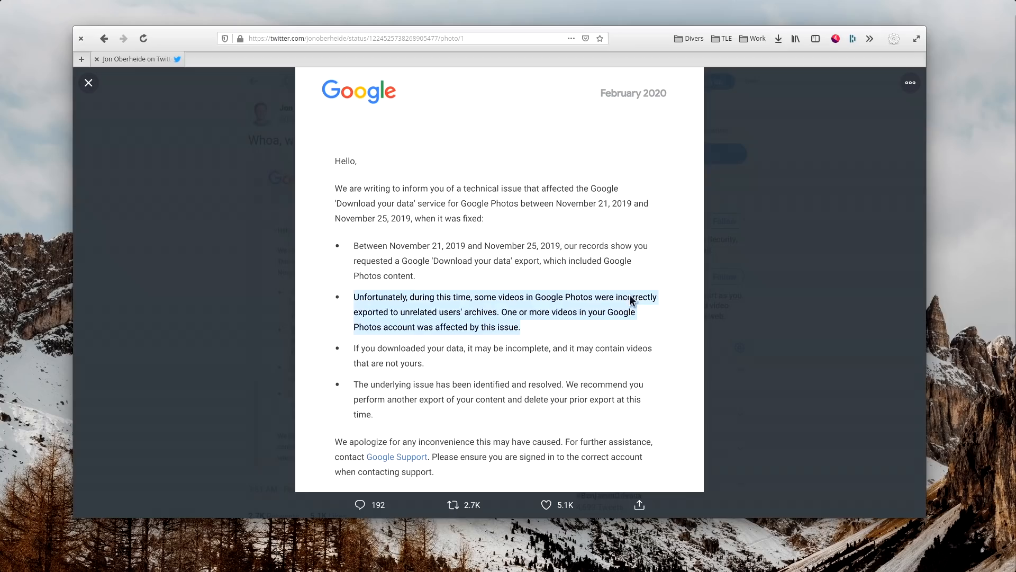
mouse_move(586, 317)
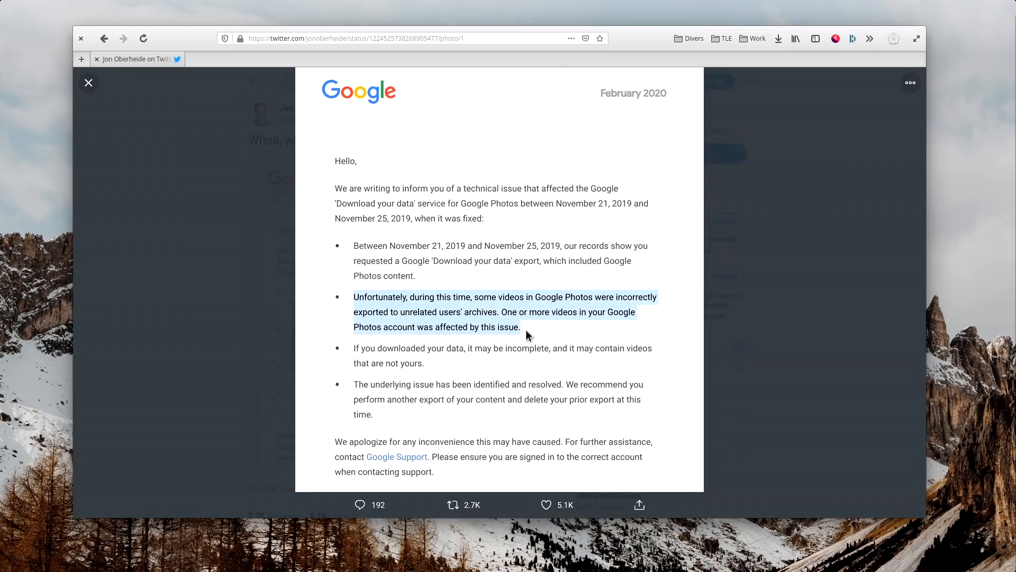
mouse_move(586, 317)
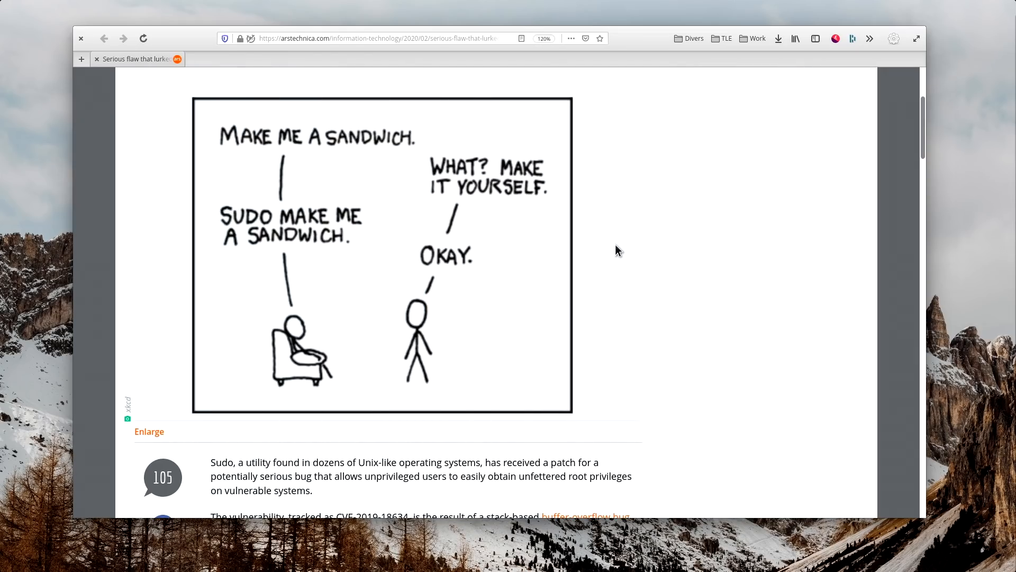
scroll(down, 3)
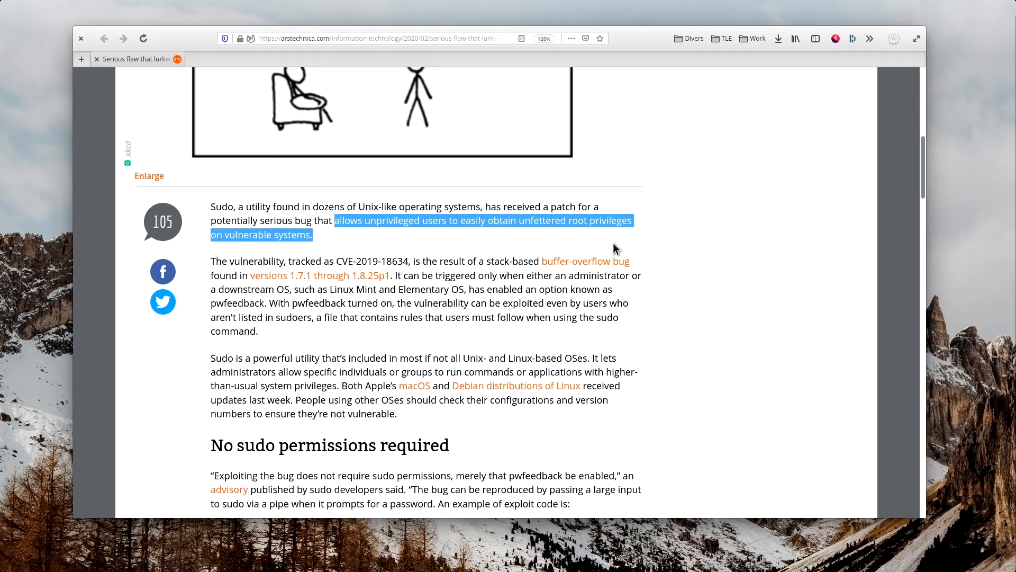
click(425, 275)
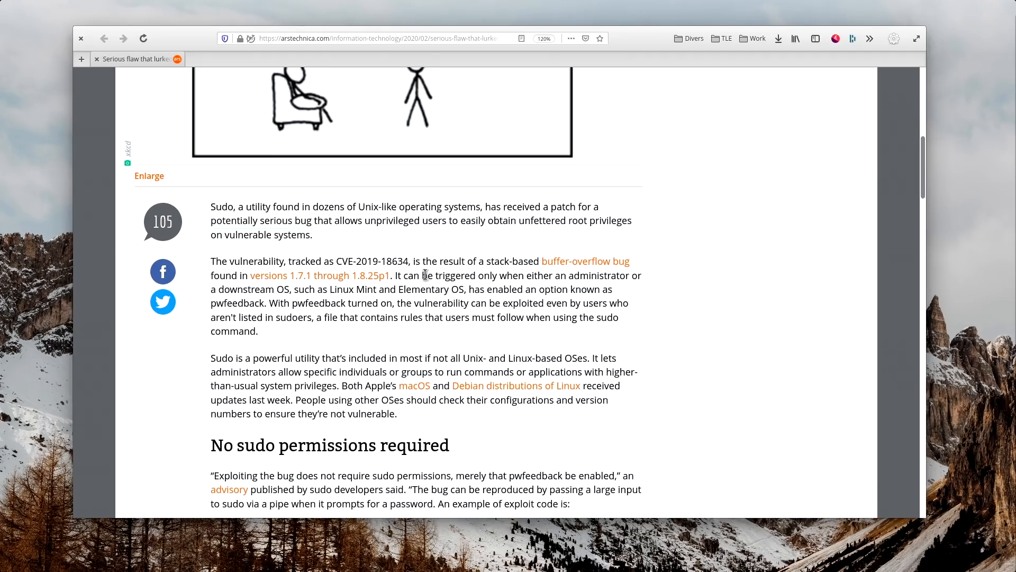
drag(396, 275, 629, 275)
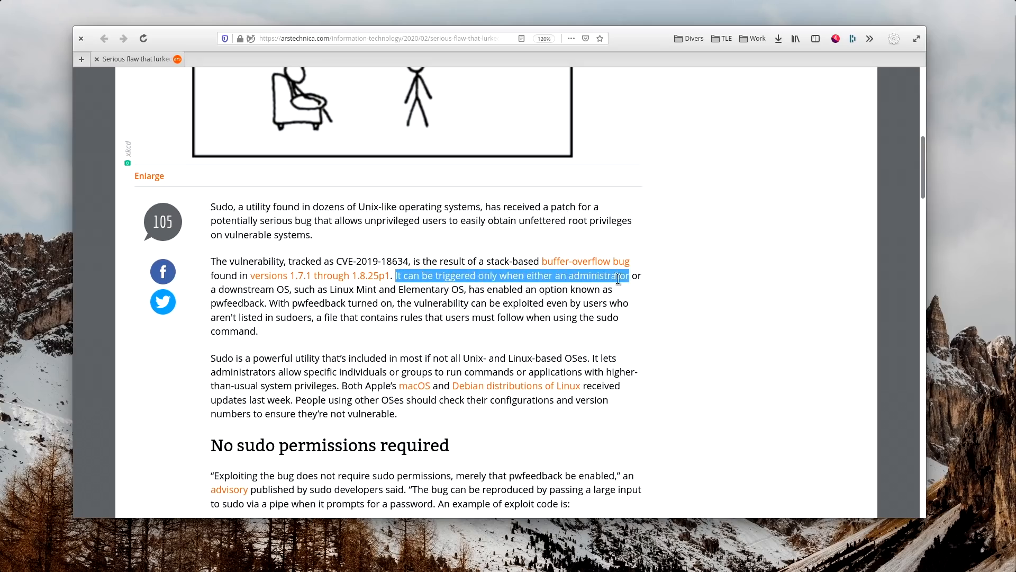
drag(619, 275, 448, 289)
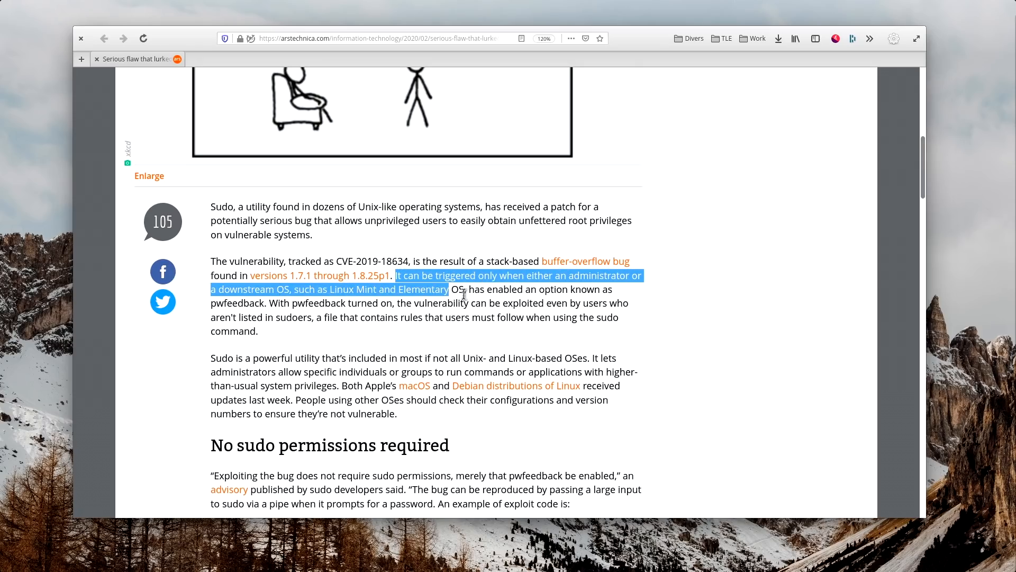
drag(452, 289, 263, 303)
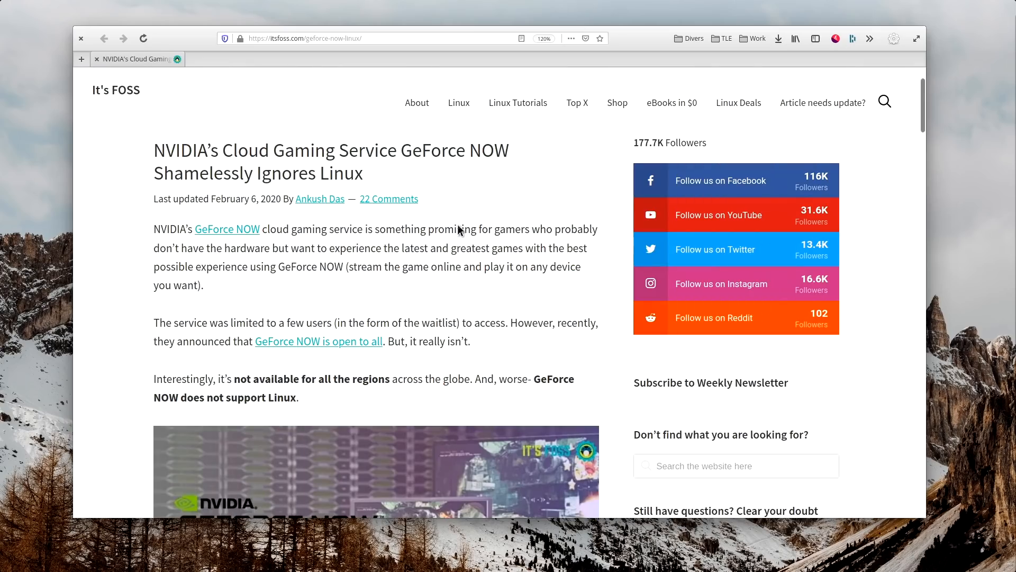
scroll(down, 3)
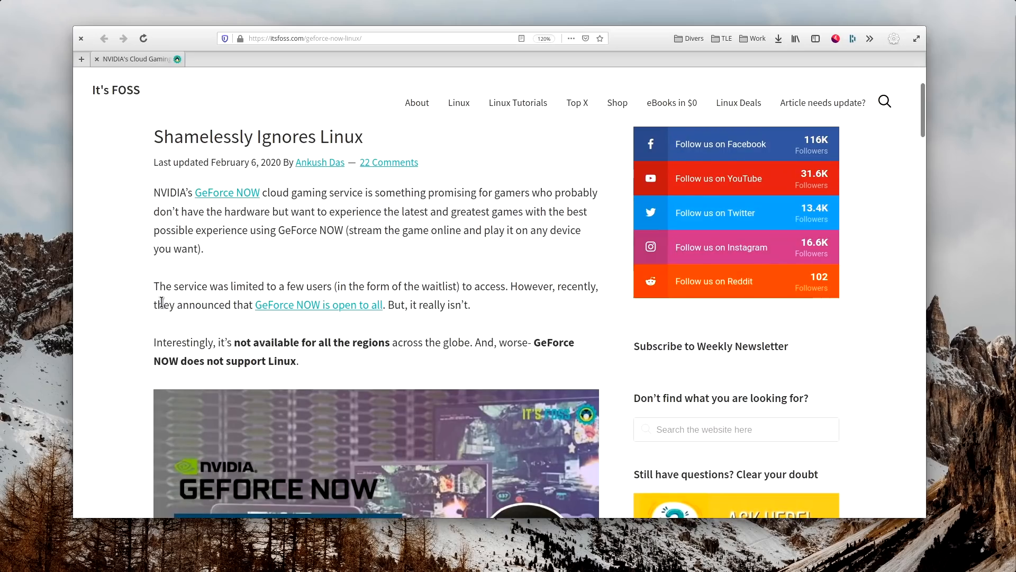
drag(154, 305, 420, 305)
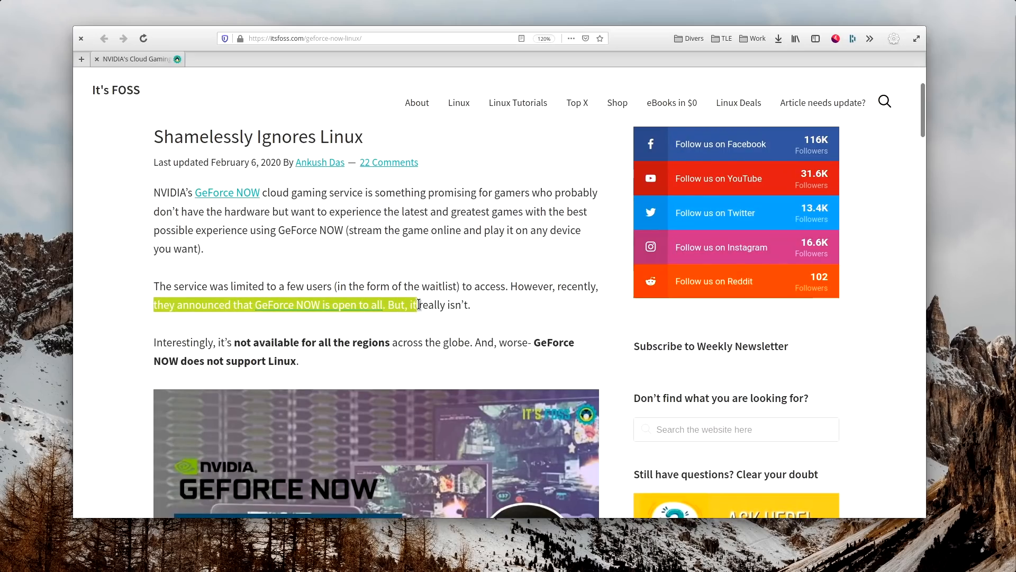
drag(414, 305, 471, 305)
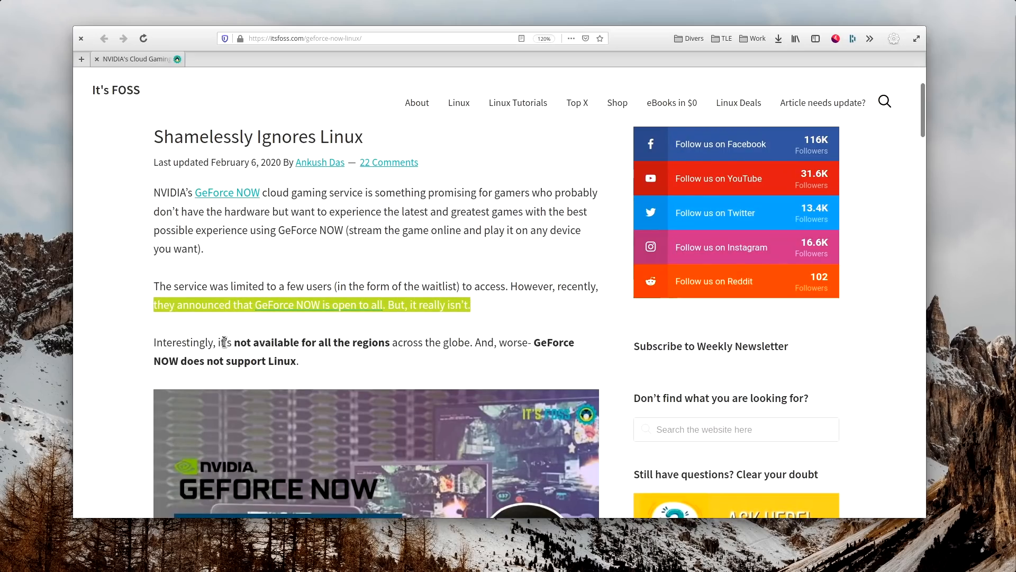
drag(218, 341, 467, 341)
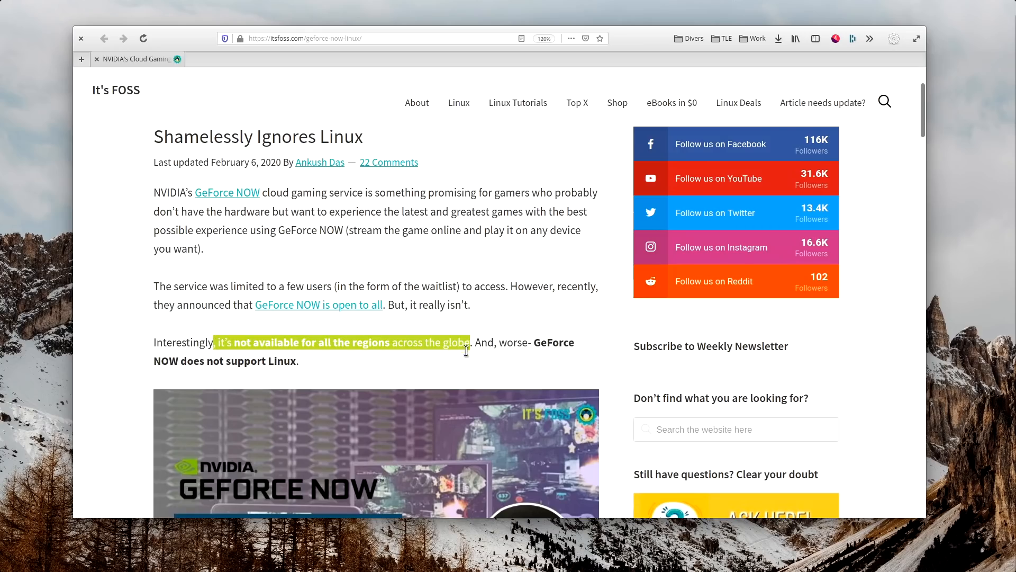
scroll(down, 3)
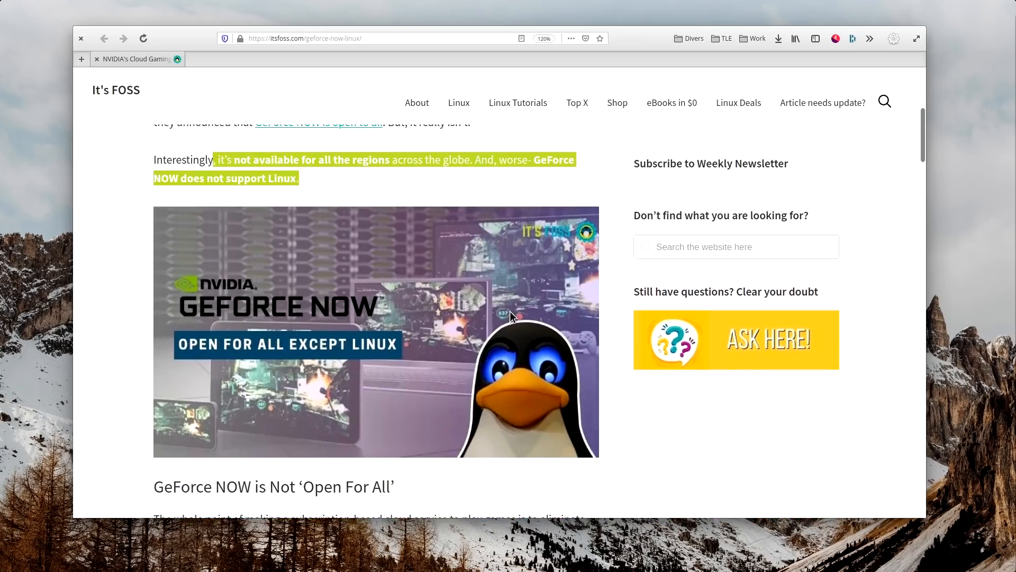
scroll(down, 3)
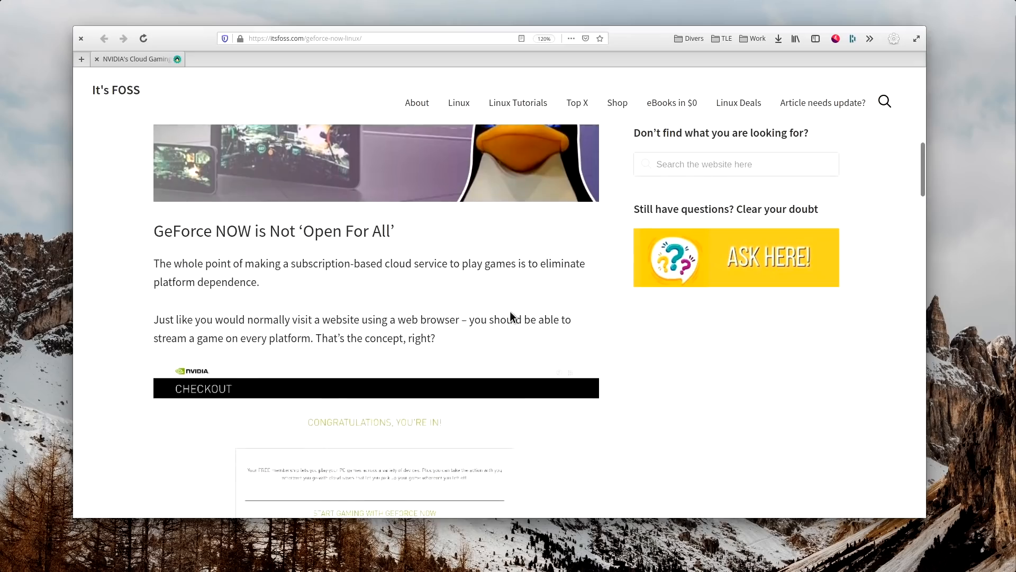
scroll(down, 3)
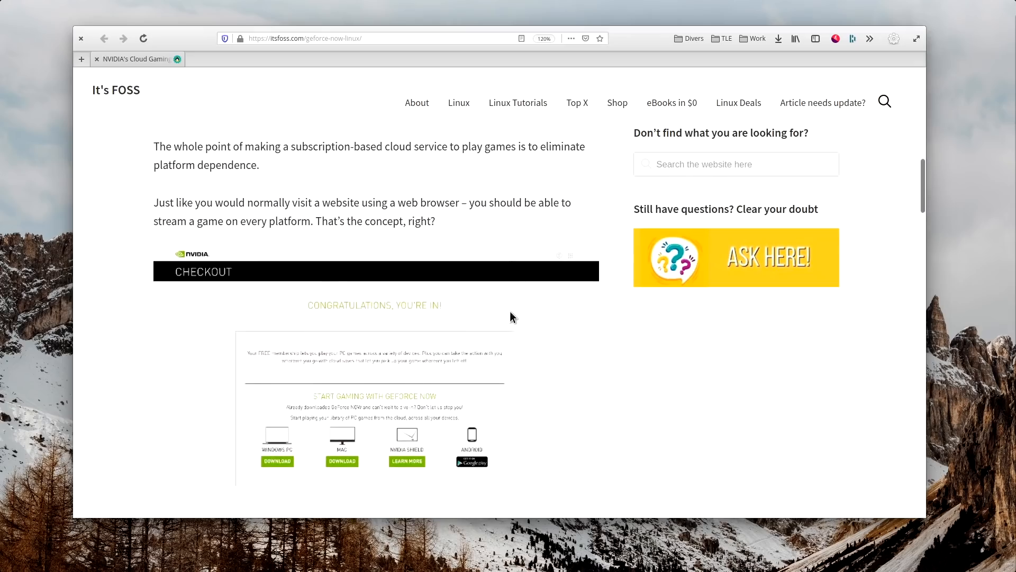
scroll(down, 3)
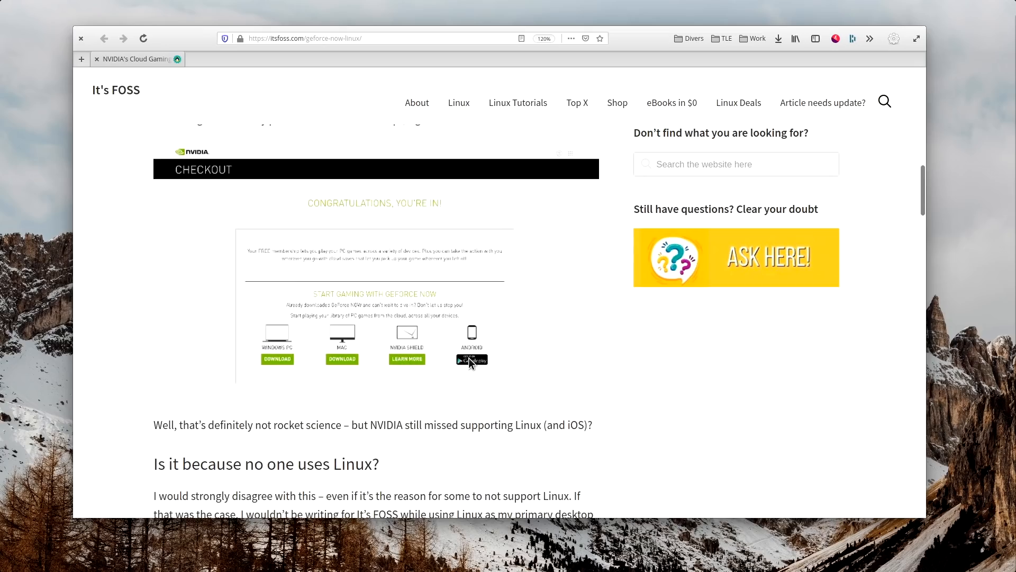
scroll(down, 3)
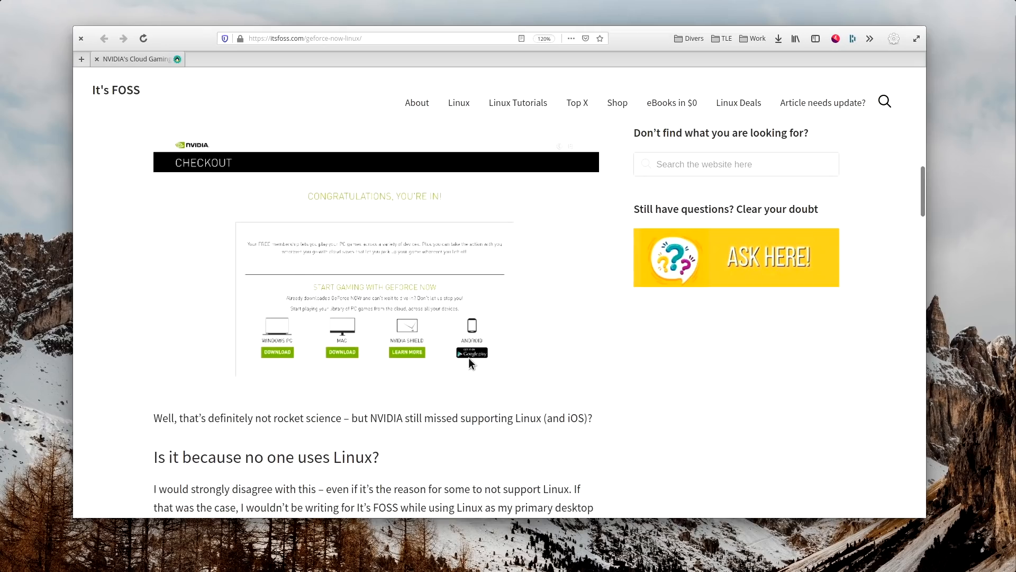
scroll(down, 3)
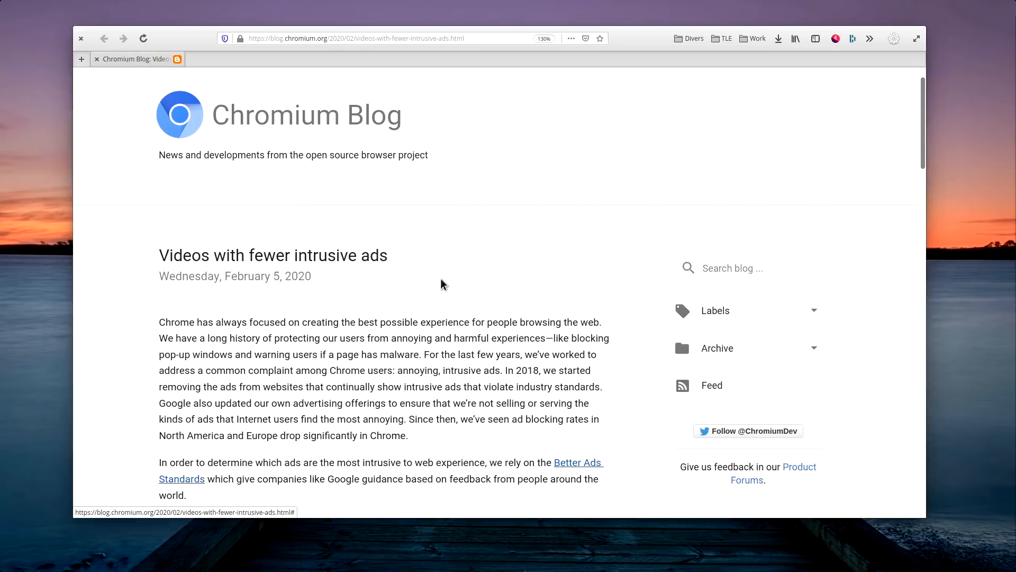
scroll(down, 3)
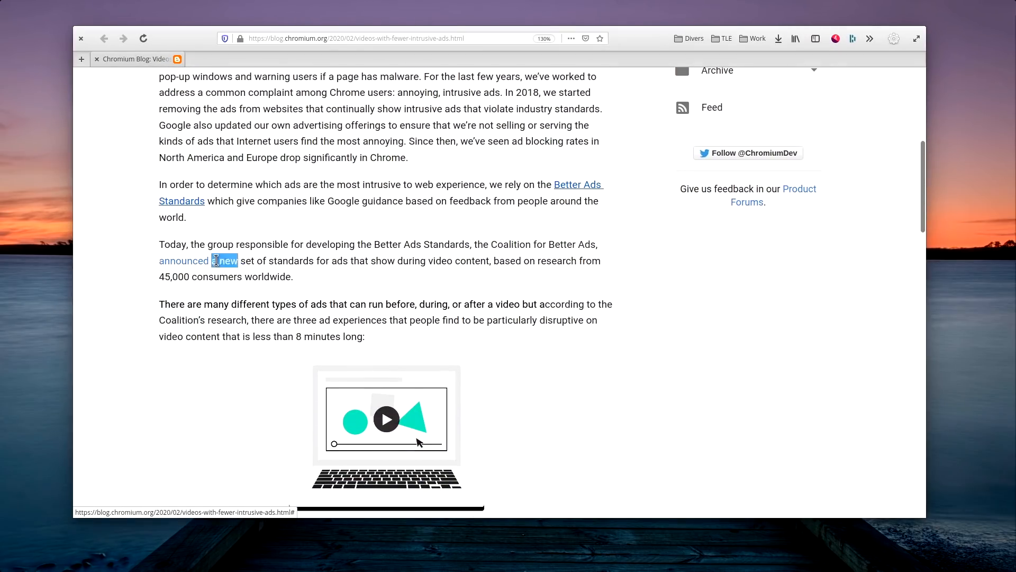
drag(214, 260, 491, 260)
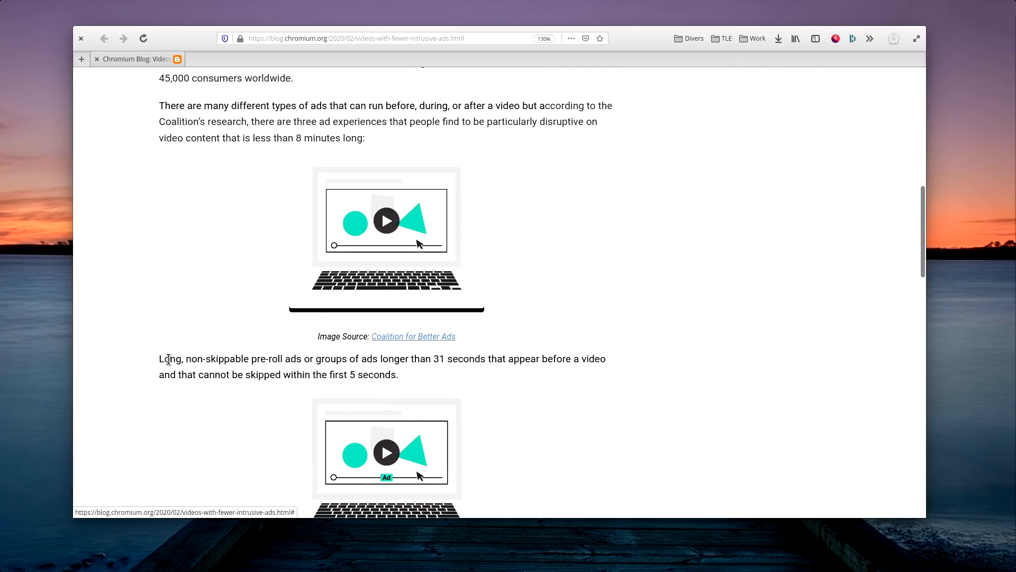
drag(159, 359, 485, 359)
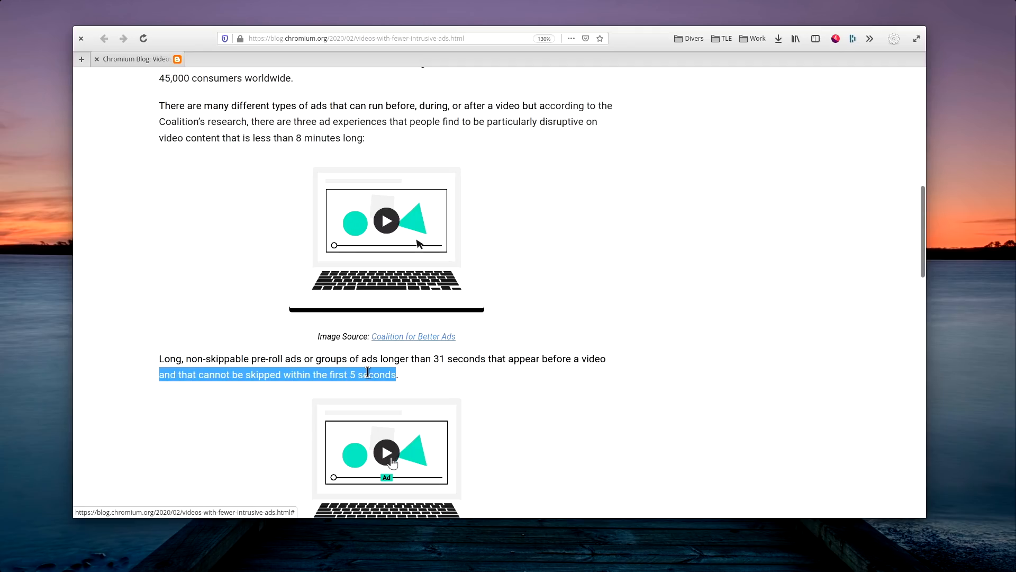
click(367, 374)
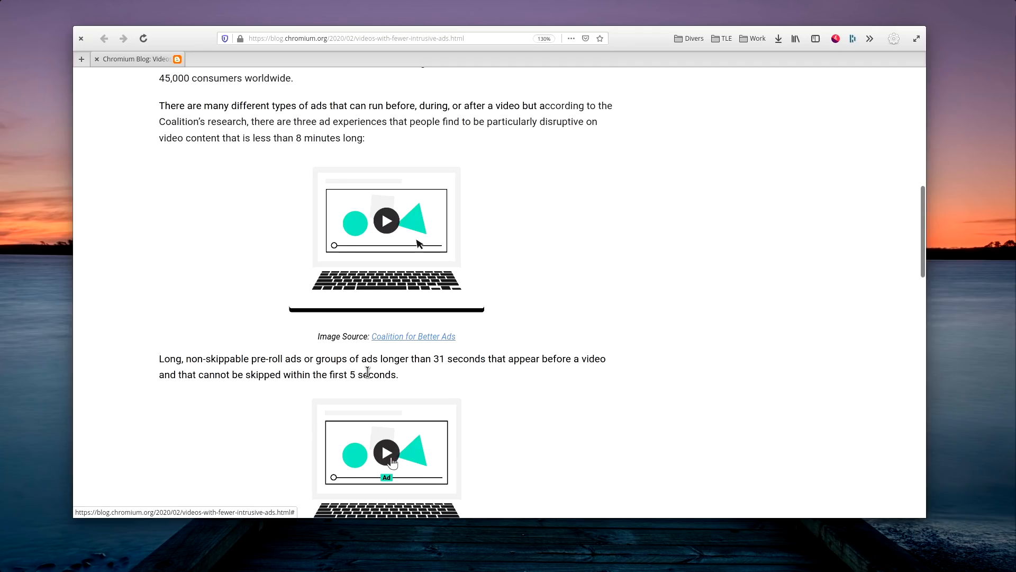
scroll(down, 3)
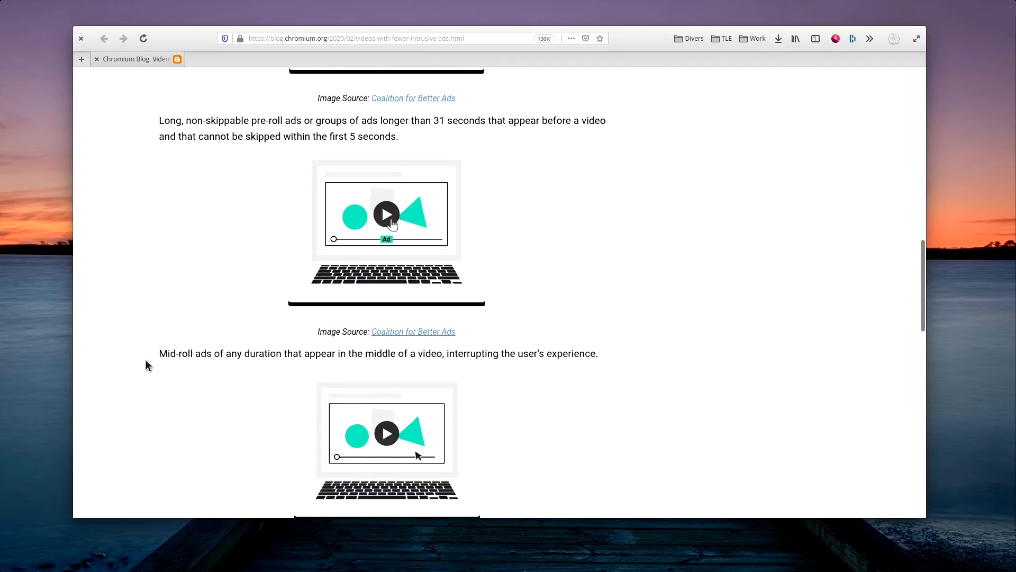
drag(159, 353, 415, 353)
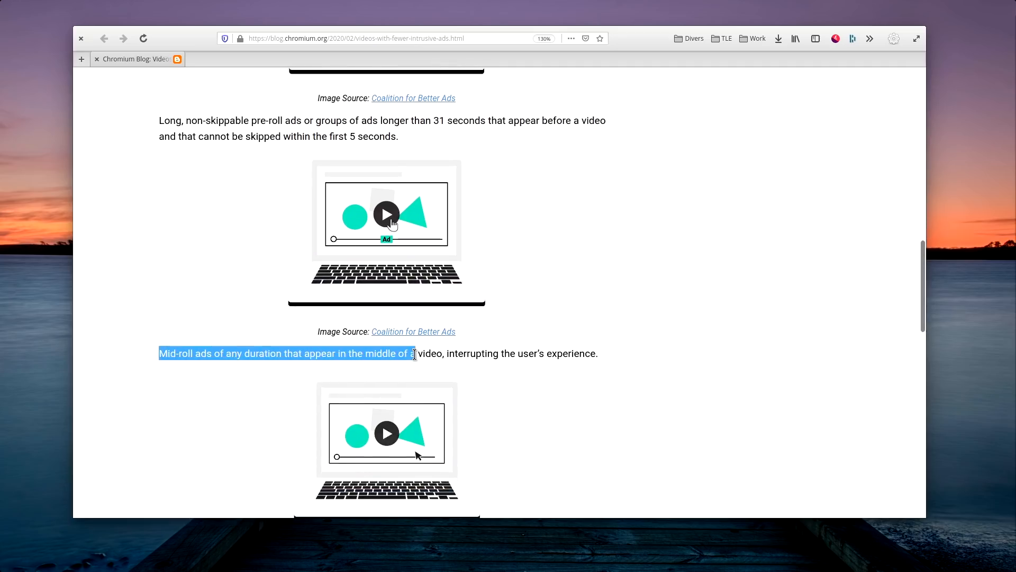
drag(413, 353, 595, 353)
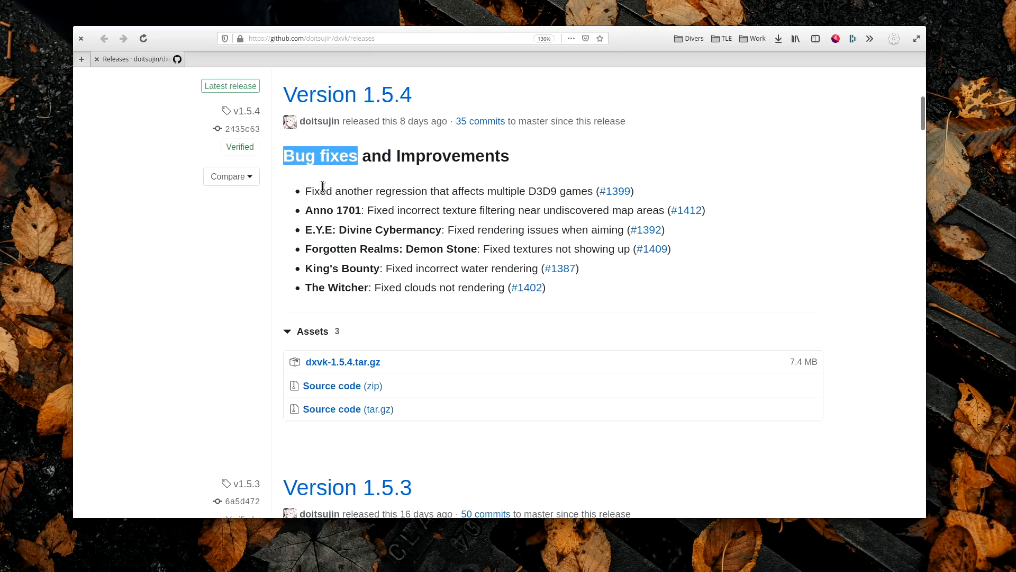
drag(307, 191, 591, 190)
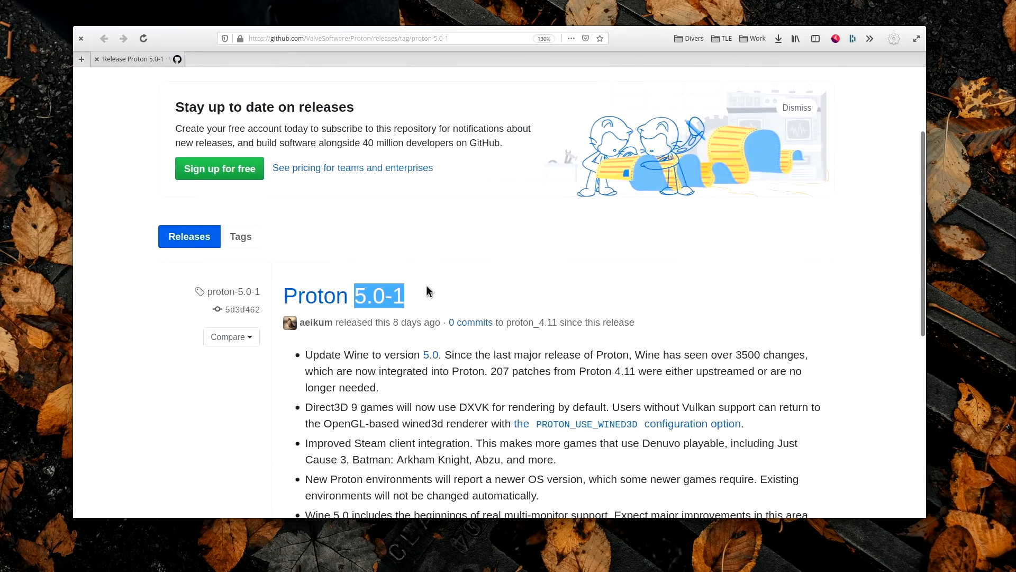
scroll(down, 3)
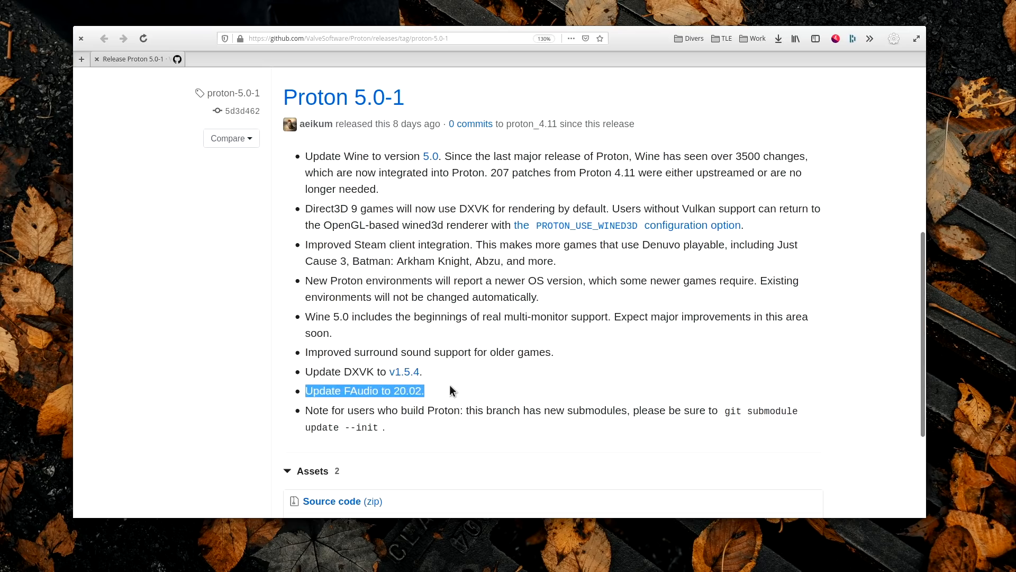
click(468, 220)
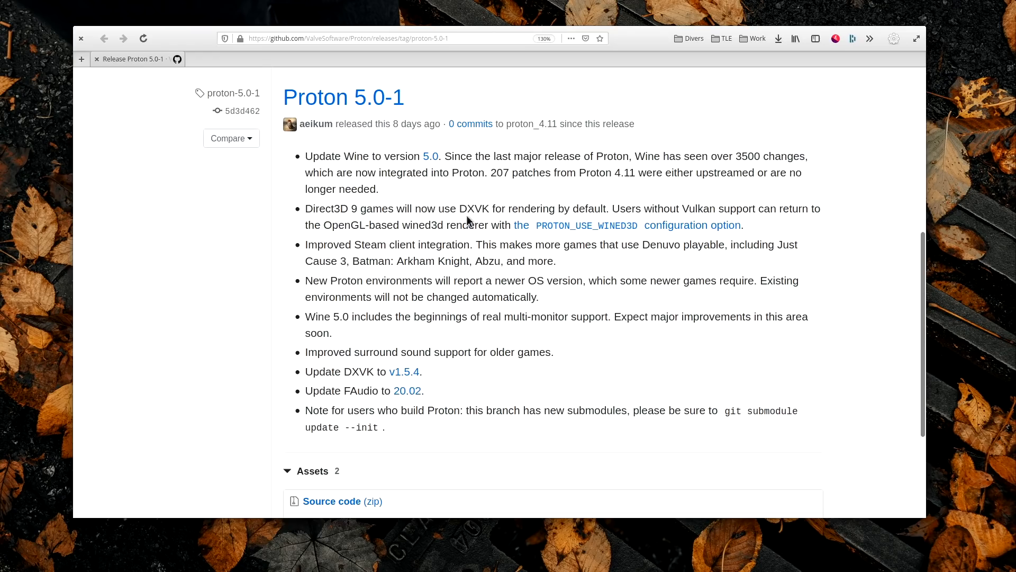
drag(460, 208, 605, 208)
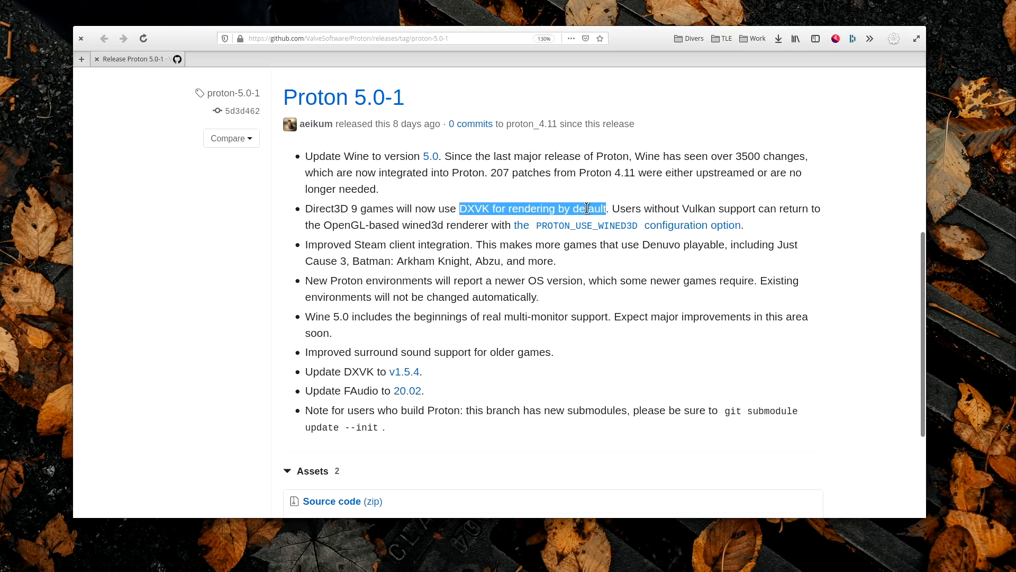
mouse_move(436, 277)
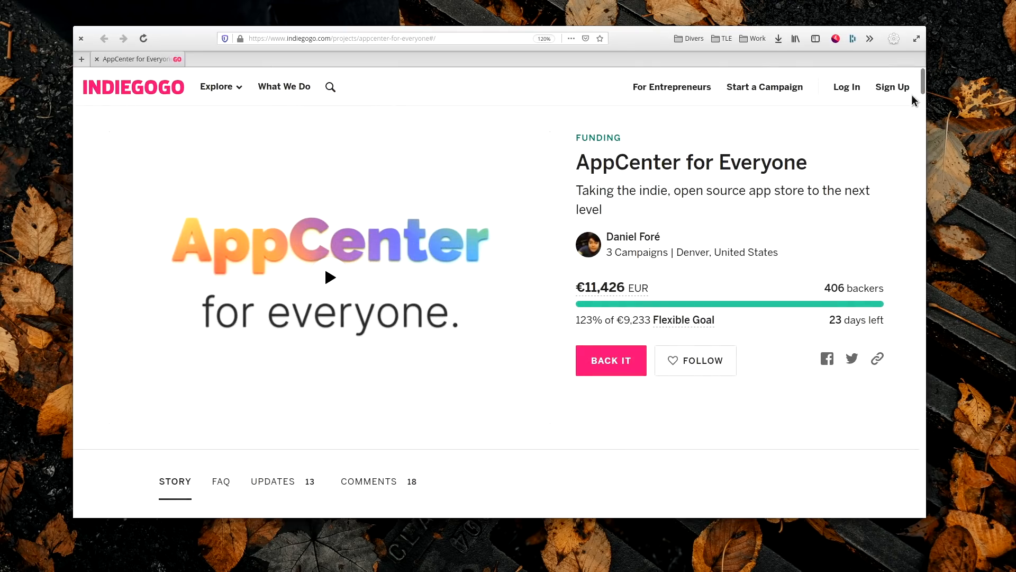
Step: Scroll the AppCenter campaign past the funding chart and Flatpak section to the Team list
scroll(down, 3)
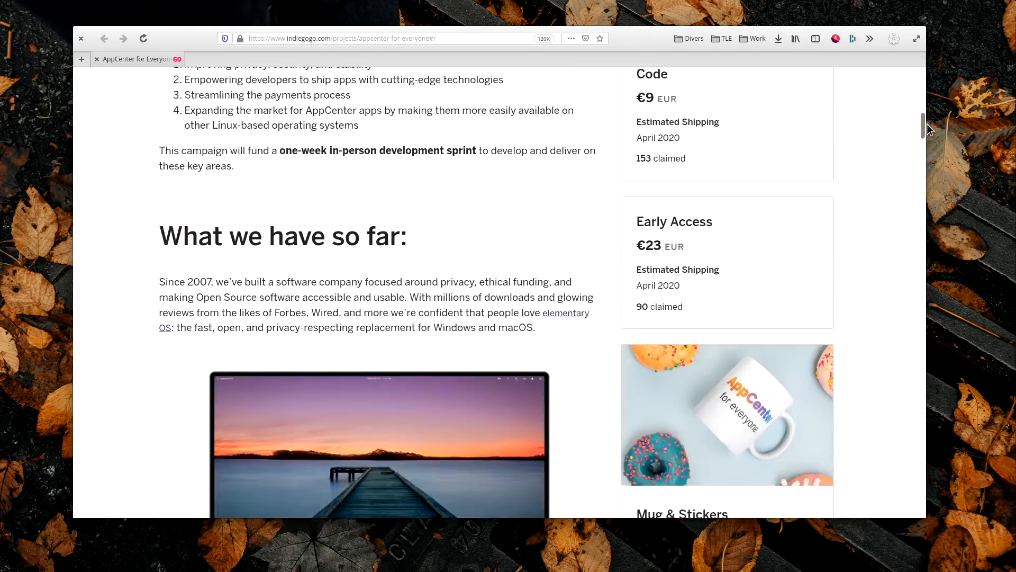
scroll(down, 3)
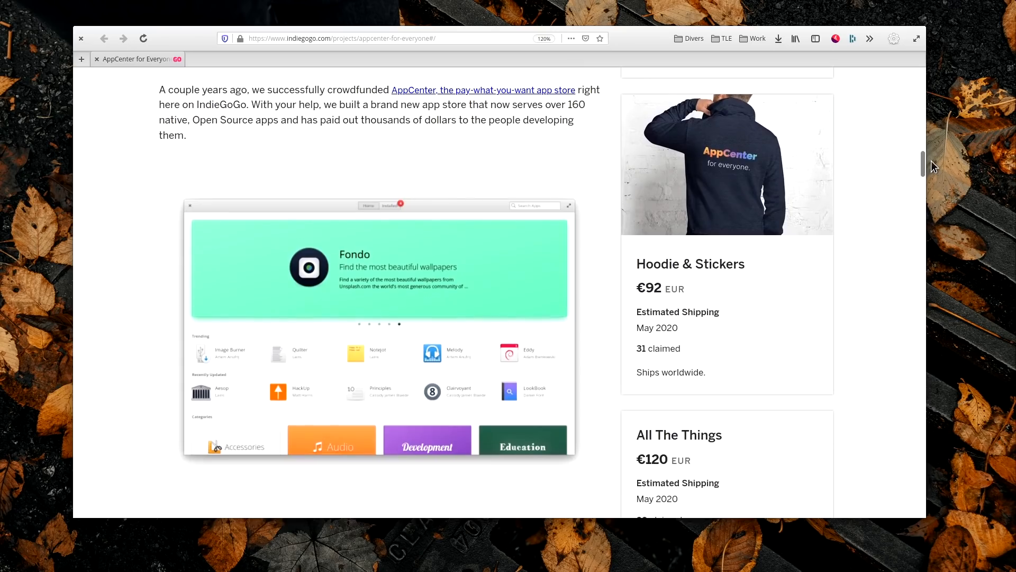
scroll(down, 3)
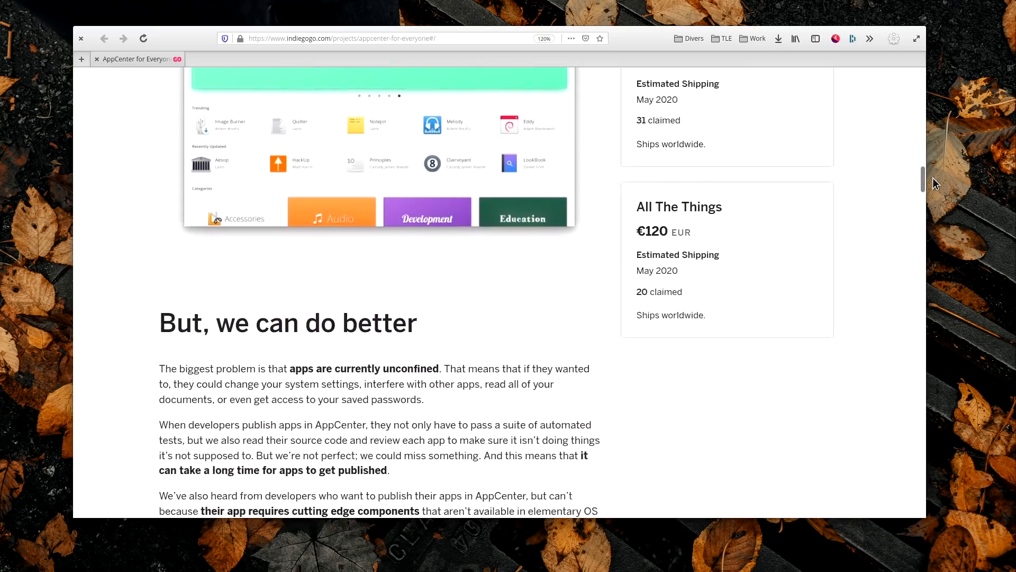
scroll(down, 3)
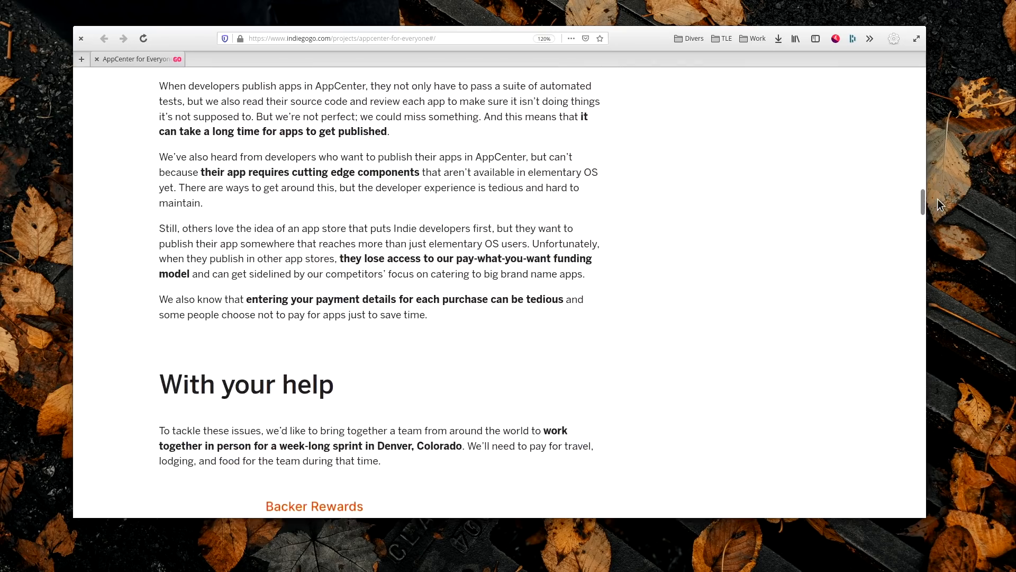
scroll(down, 3)
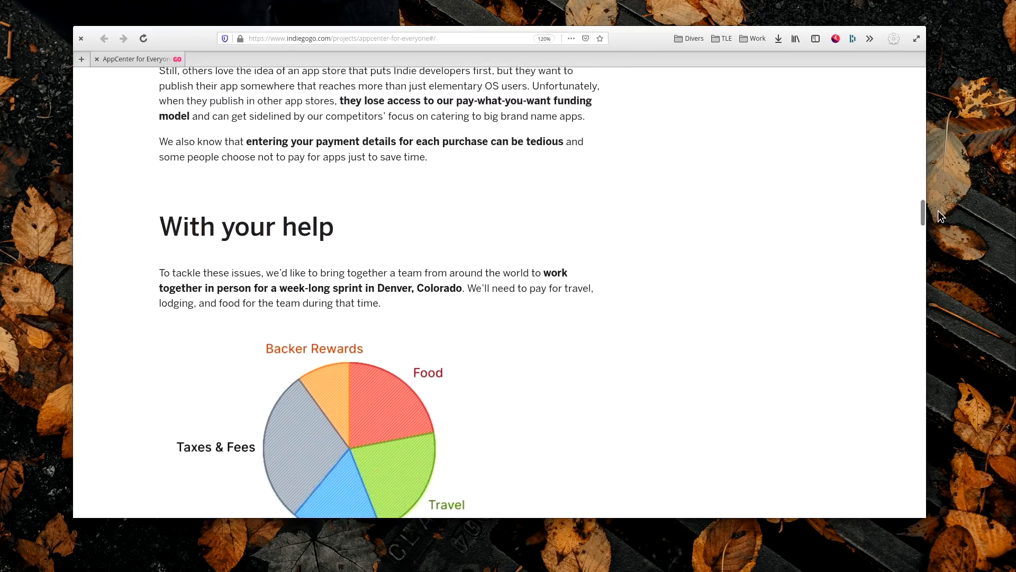
scroll(down, 3)
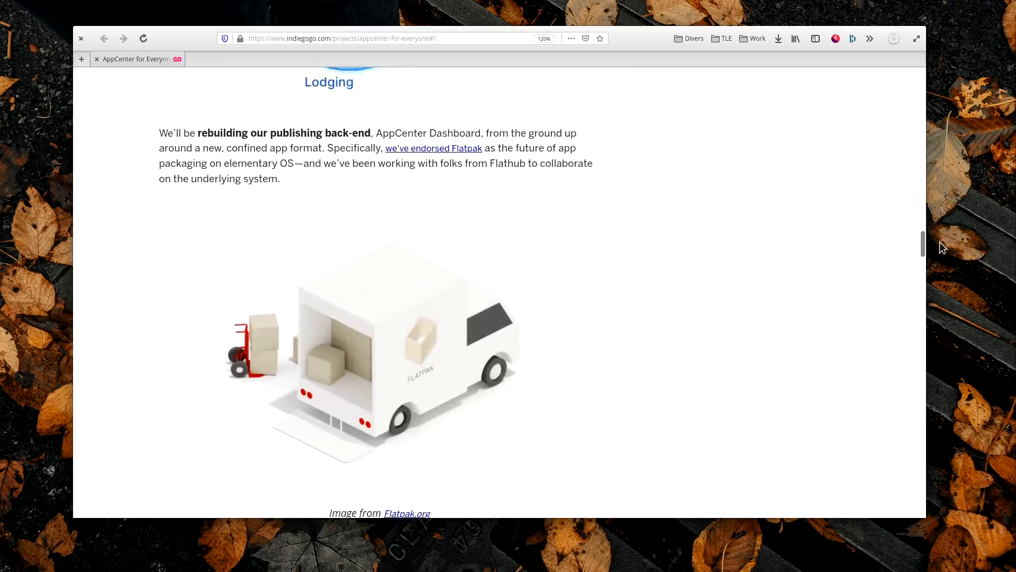
scroll(down, 3)
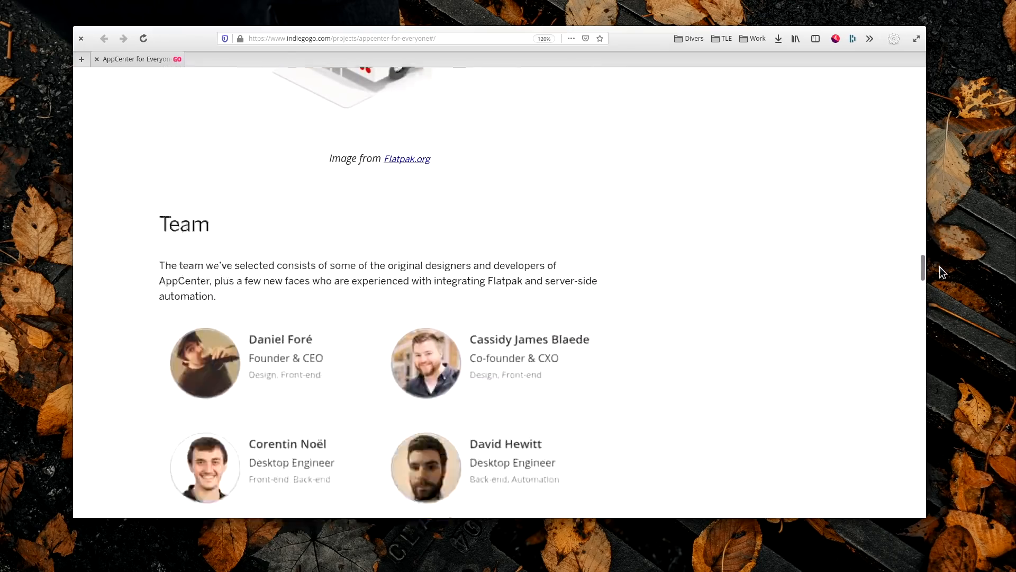
scroll(down, 3)
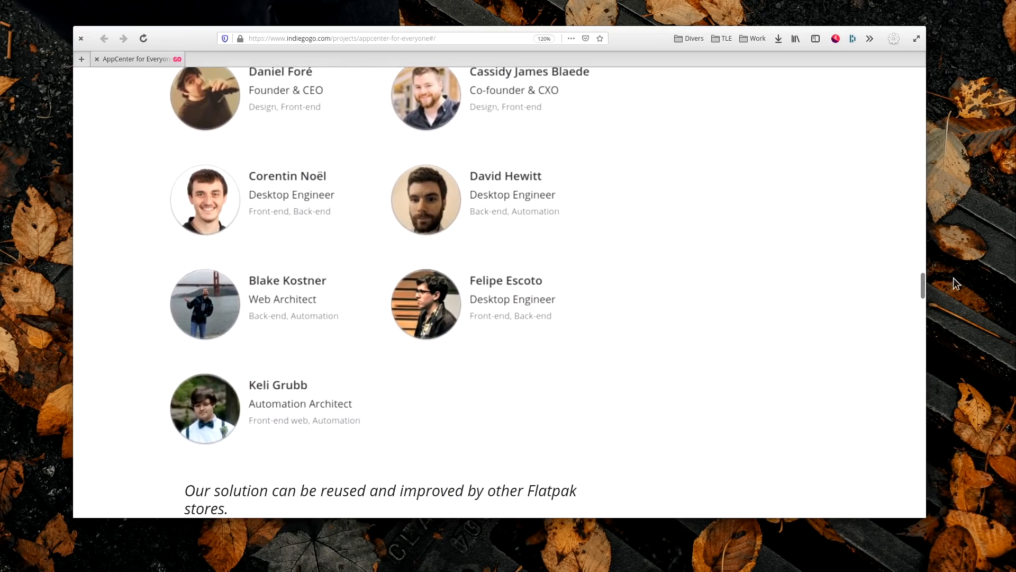
scroll(down, 3)
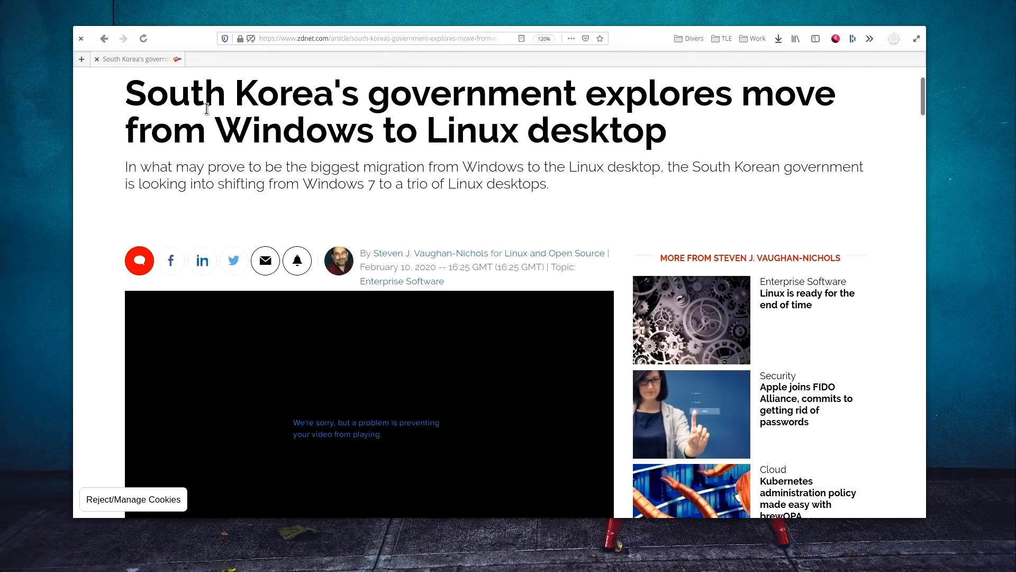
Step: Highlight the headline and the sentences about plans to switch to Linux
drag(126, 94, 833, 94)
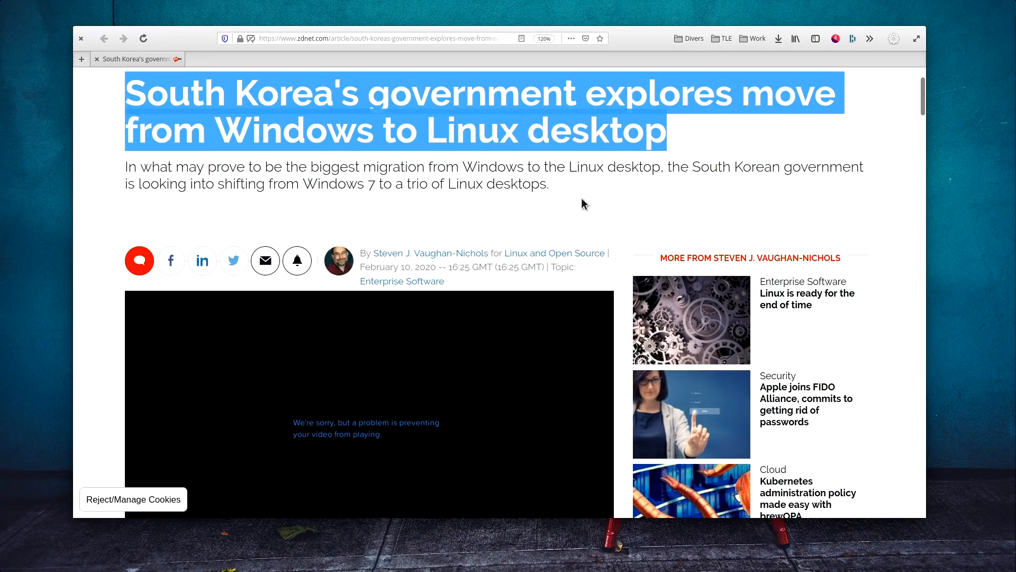
scroll(down, 3)
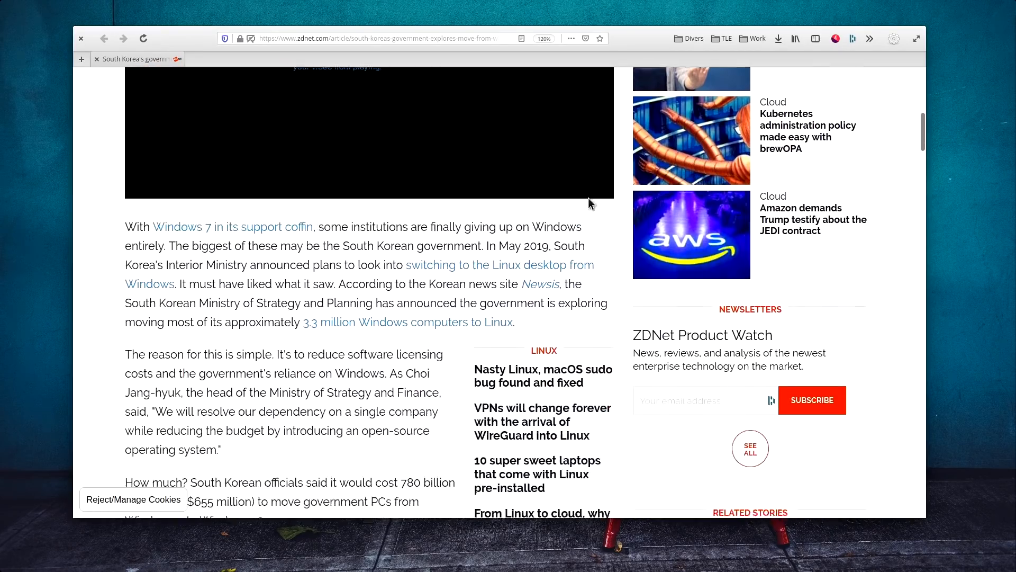
scroll(down, 3)
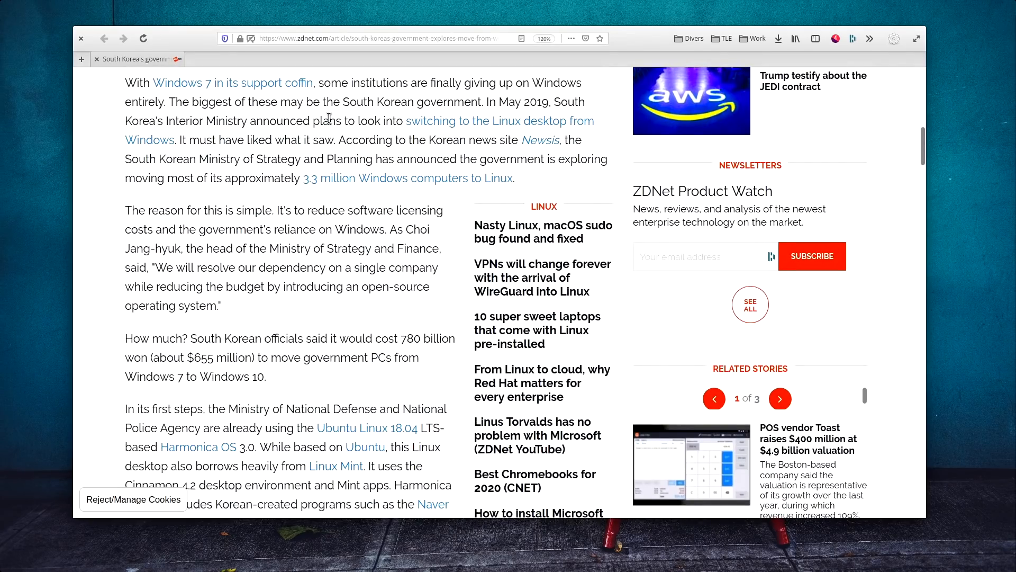
drag(311, 120, 217, 139)
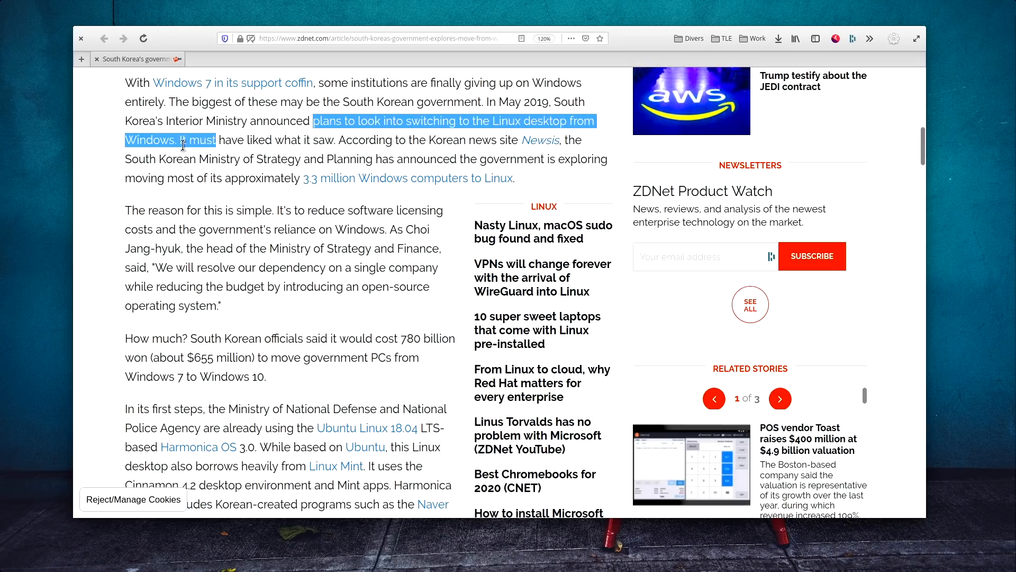
drag(188, 139, 330, 139)
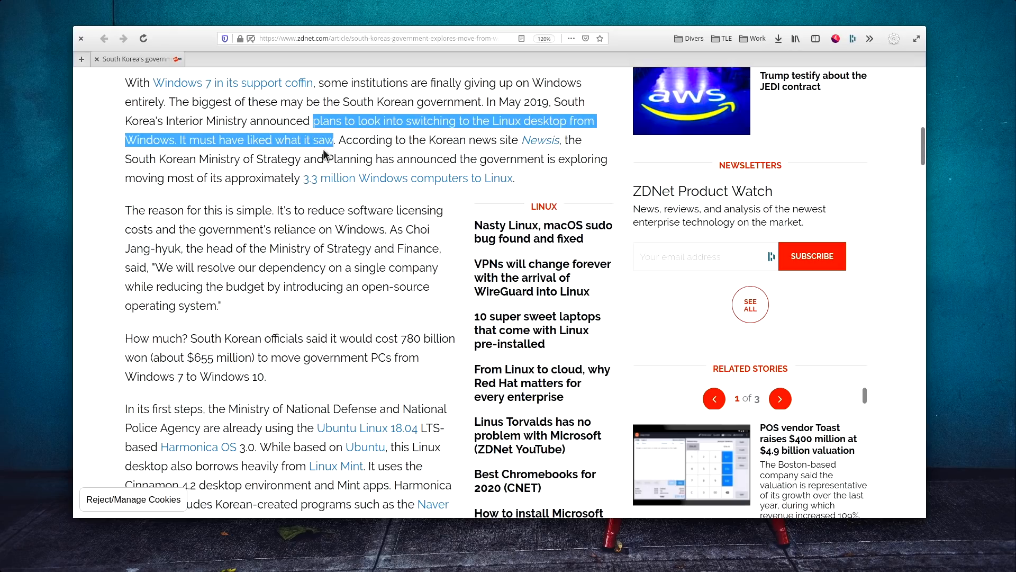
Step: Highlight the government's announcement covering 3.3 million computers and the reason for the move
drag(378, 159, 608, 158)
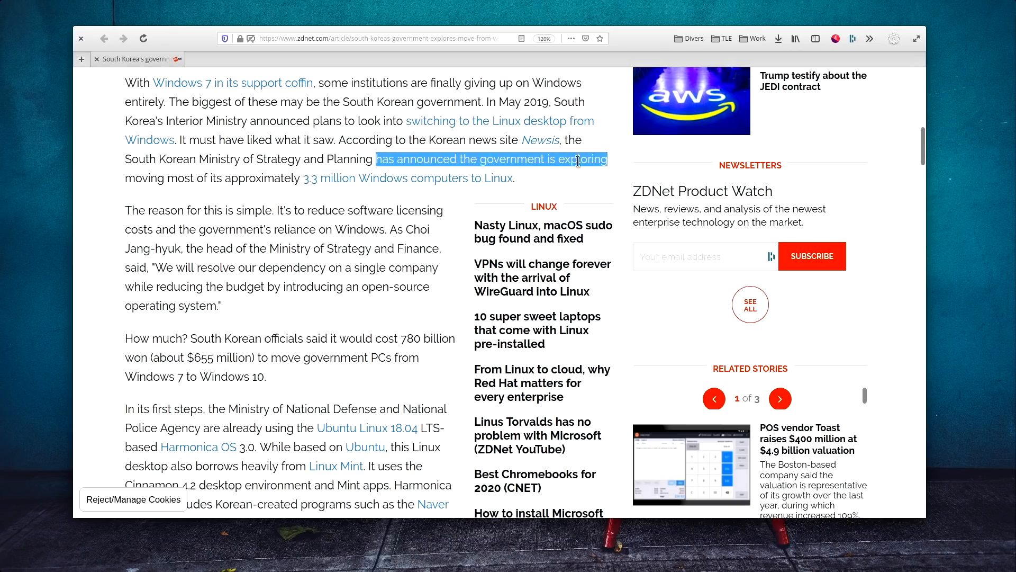
drag(578, 159, 261, 178)
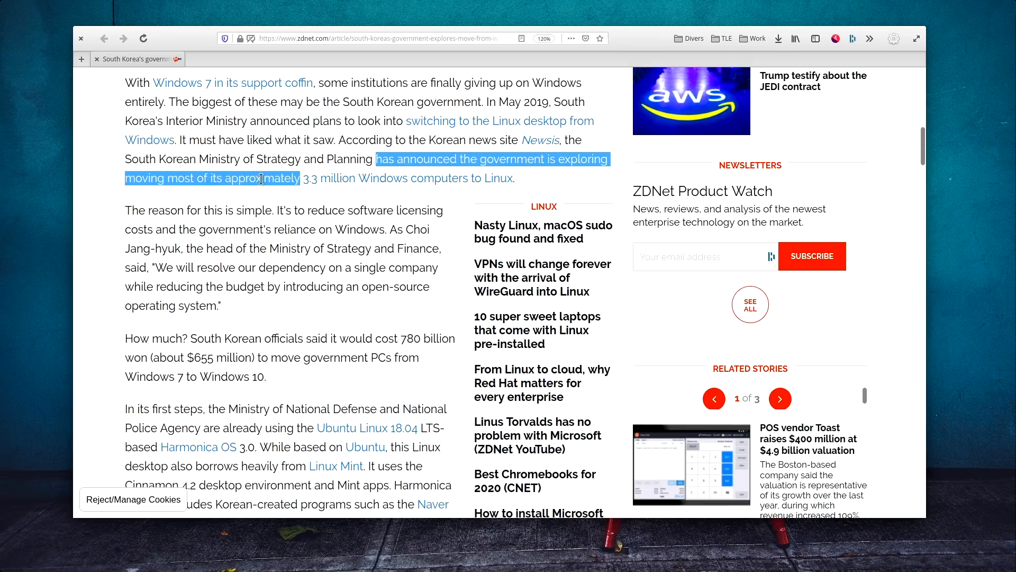
drag(261, 179, 518, 178)
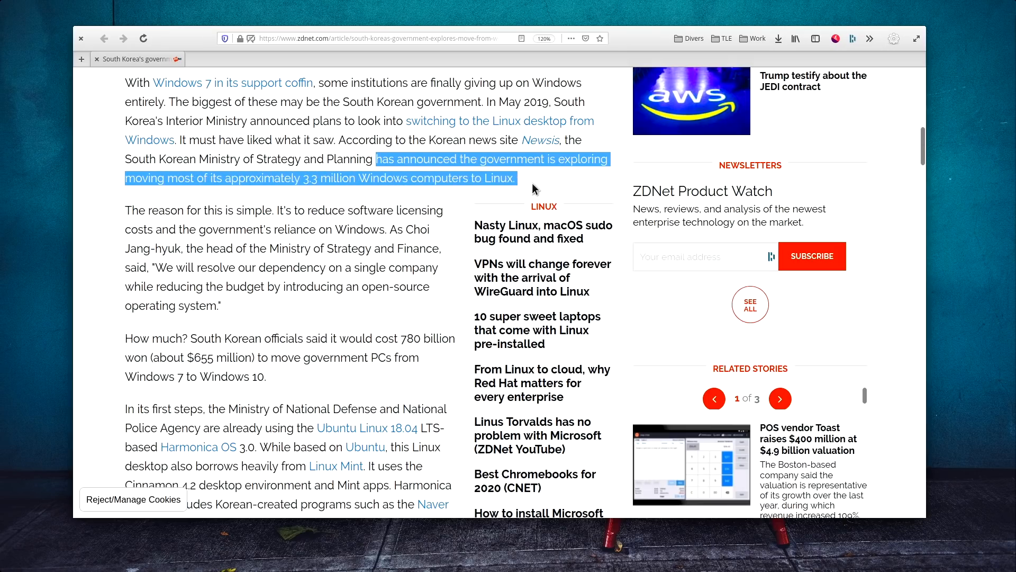
click(281, 210)
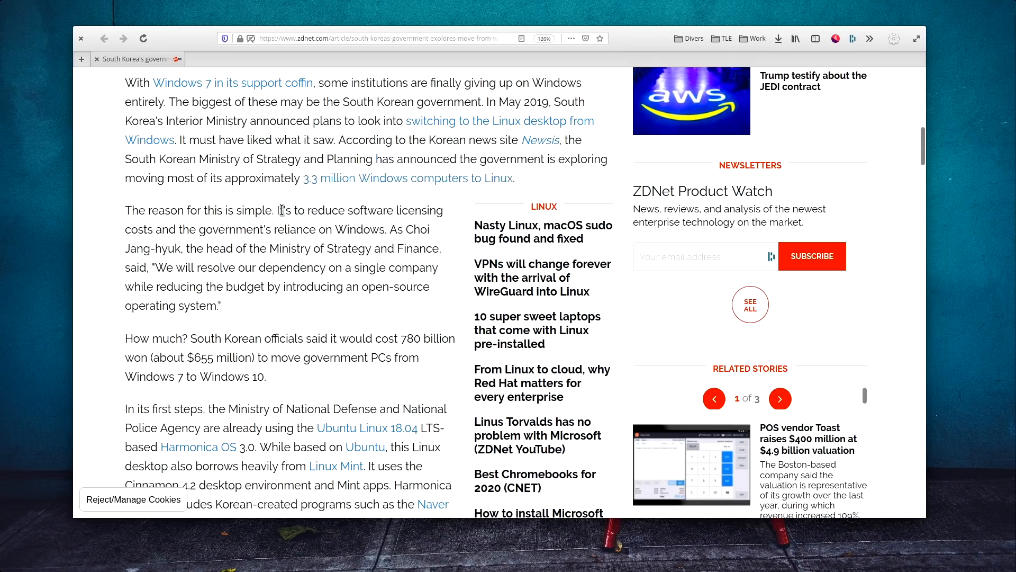
drag(277, 210, 151, 229)
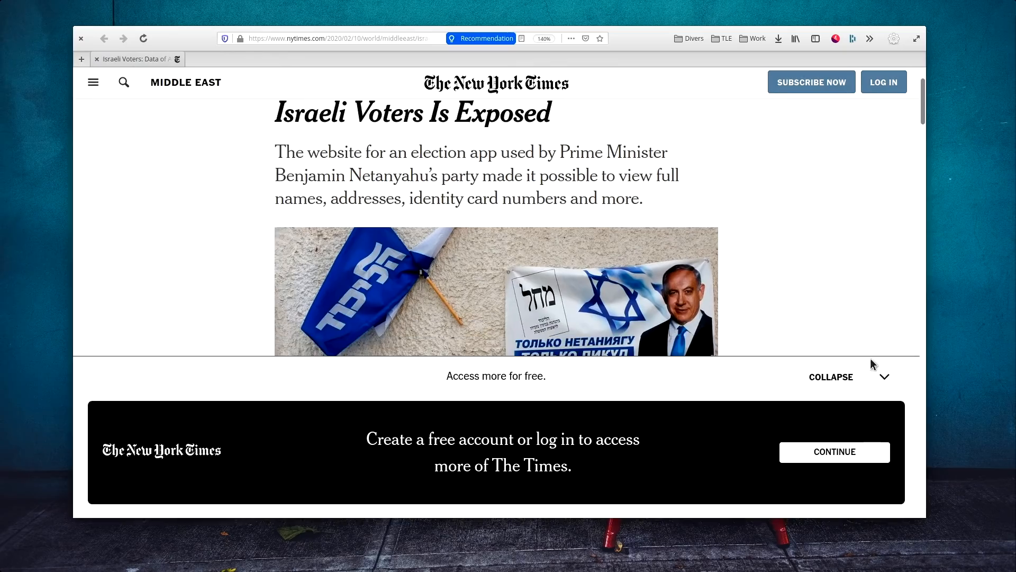
Step: Collapse the free-account prompt, close the sign-up tab, and highlight the headline's opening words
click(834, 451)
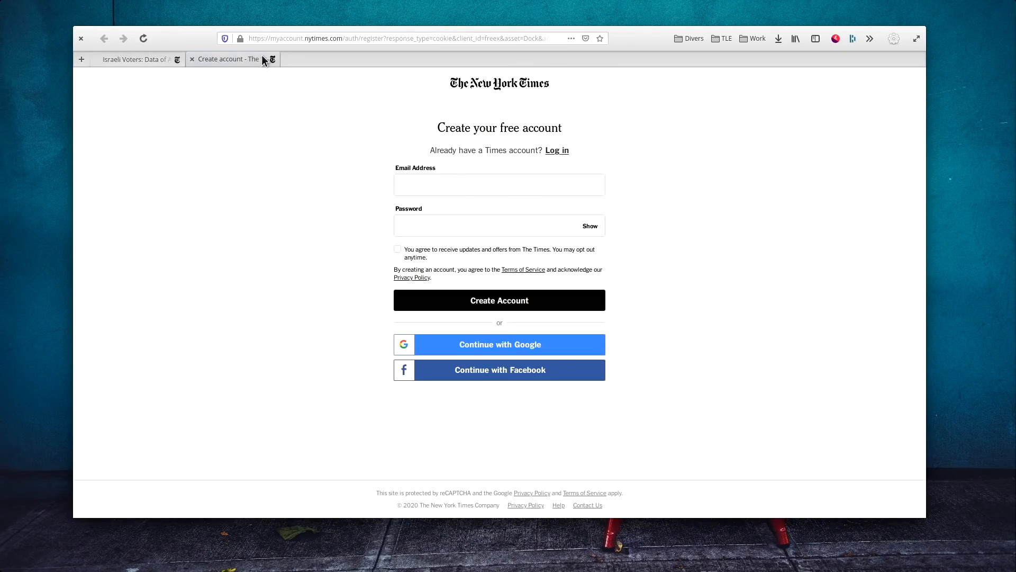
click(192, 59)
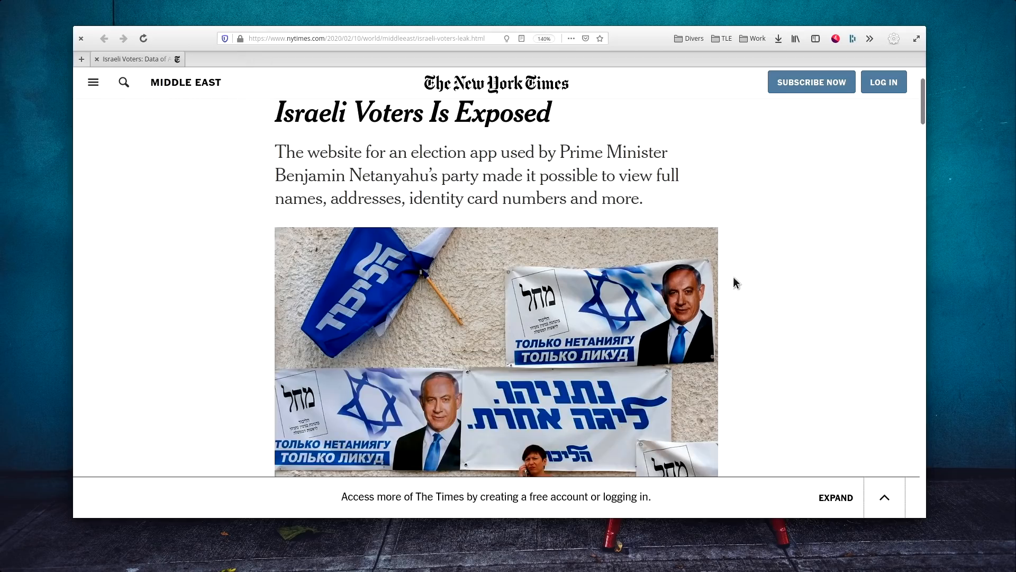
scroll(down, 3)
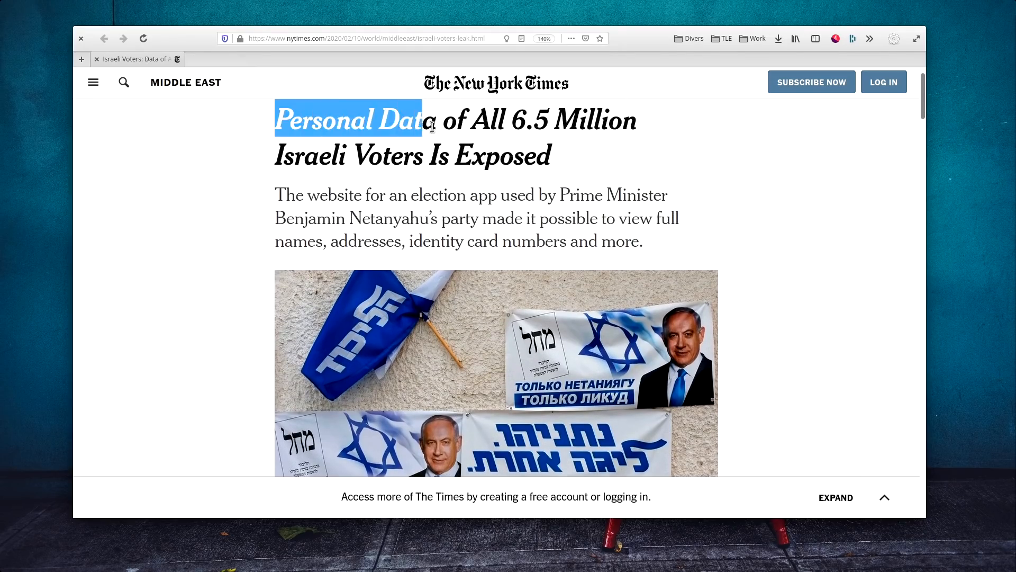
drag(432, 119, 424, 155)
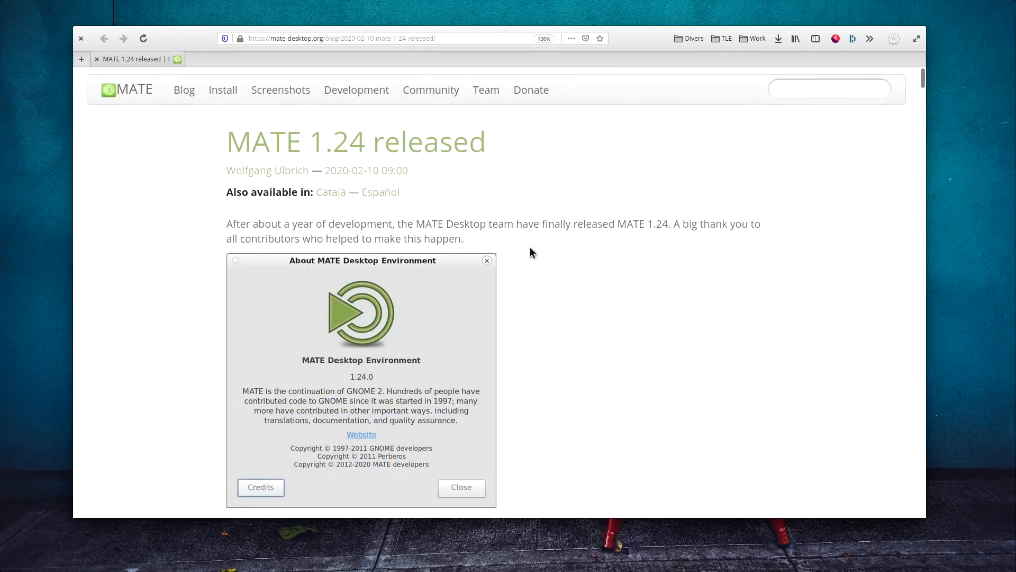
Step: Highlight the marco items: nostalgic window decorations, HiDPI window controls, reworked window-switcher popups
scroll(down, 3)
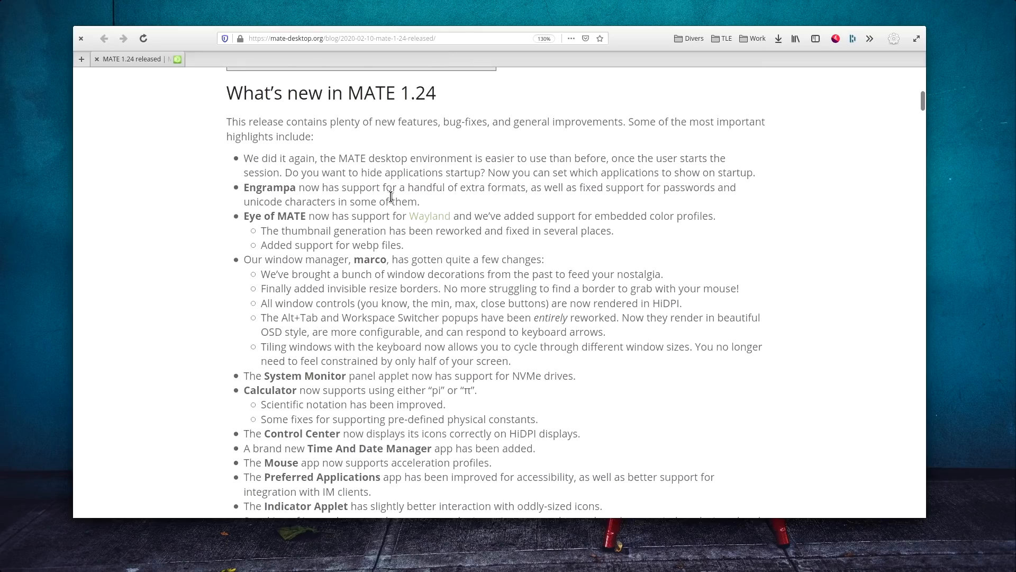
scroll(down, 3)
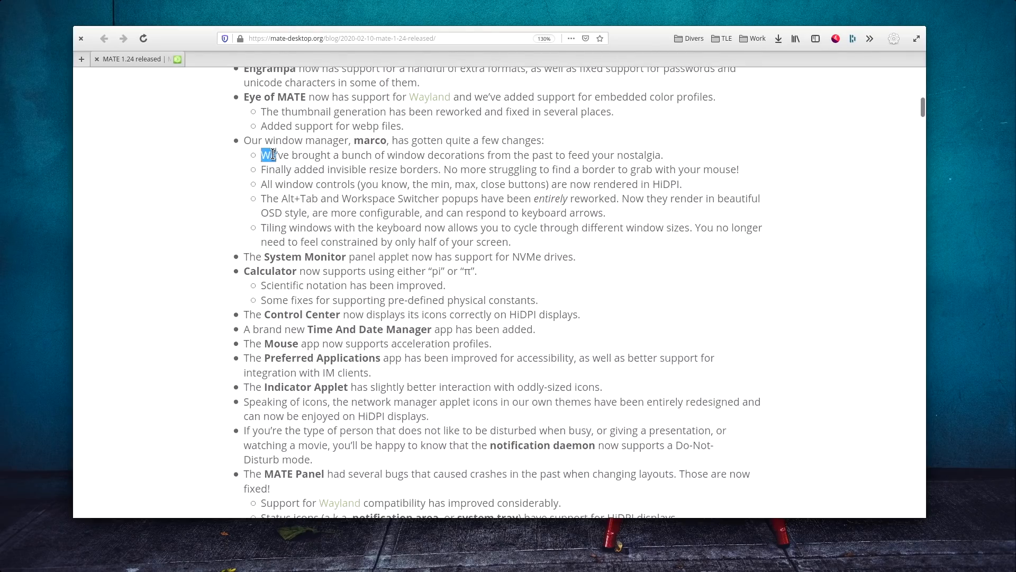
drag(261, 155, 661, 155)
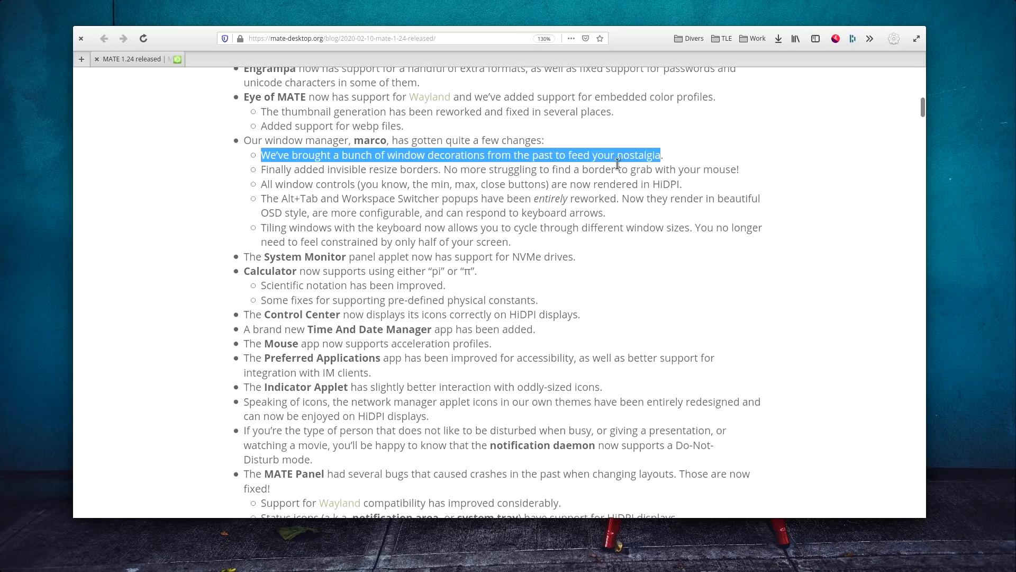
double_click(348, 169)
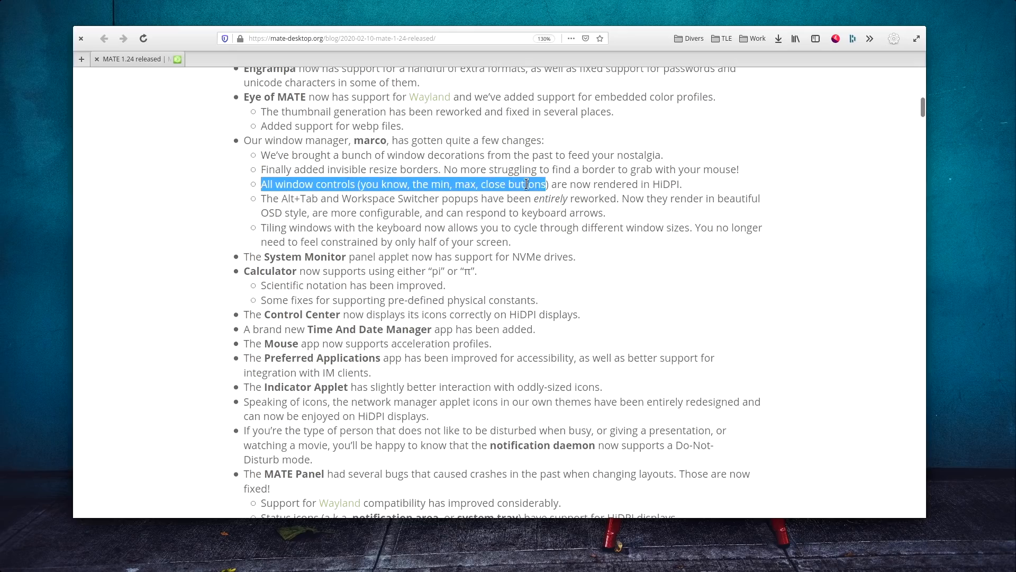
drag(526, 184, 681, 184)
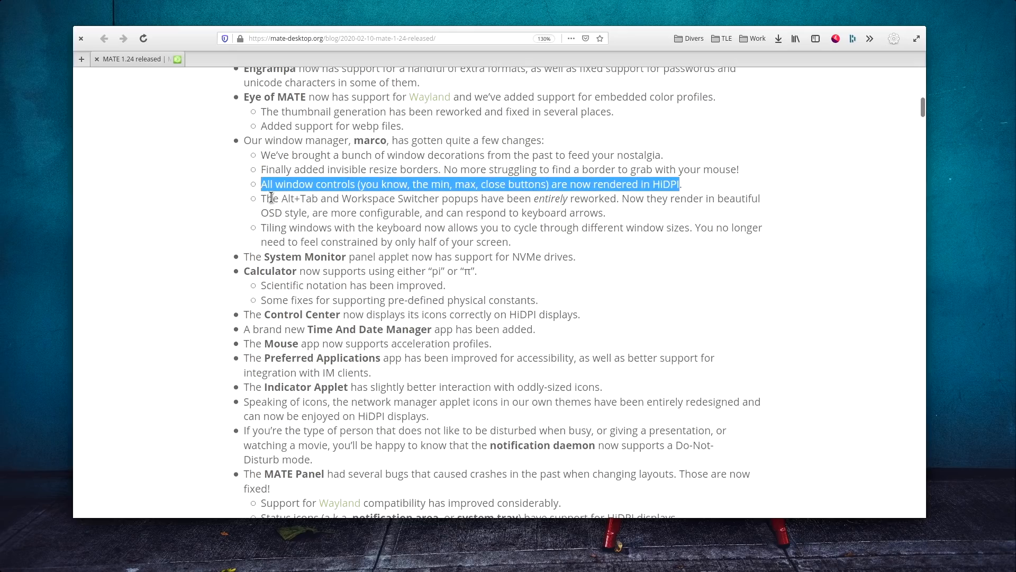
drag(261, 184, 565, 199)
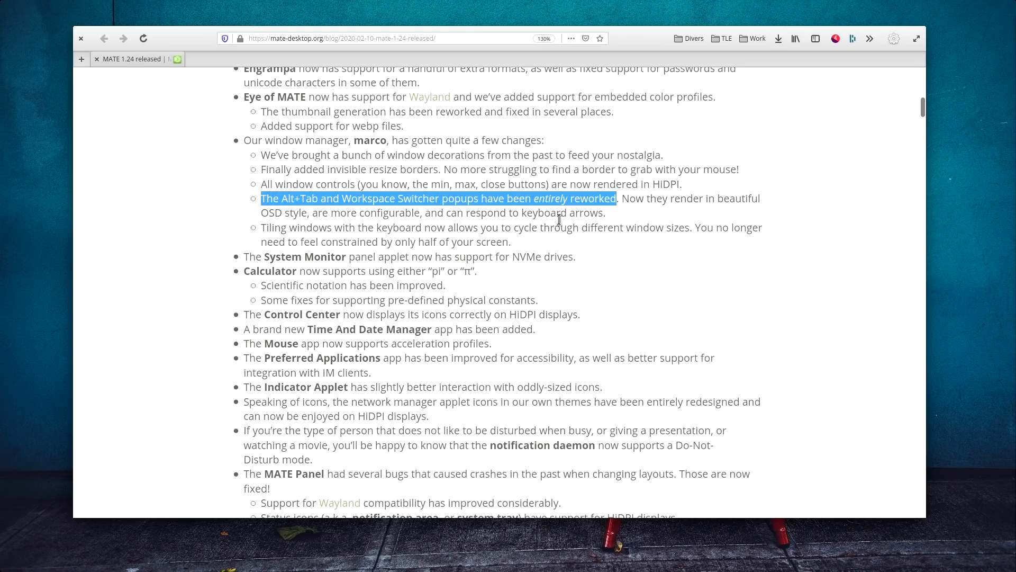
scroll(down, 3)
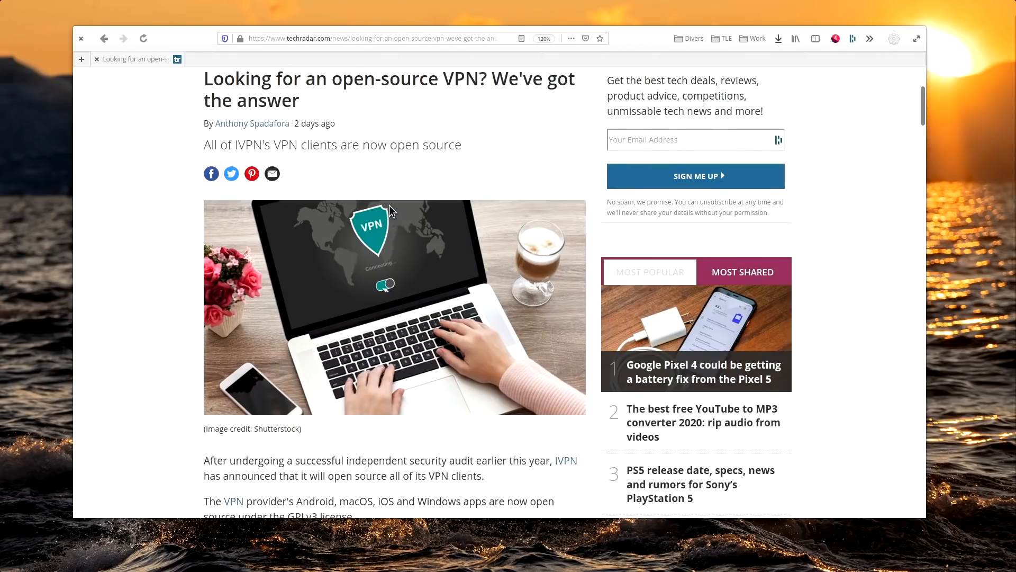
Step: Highlight the open-source subheading and IVPN's announcement sentence about open-sourcing its clients
drag(204, 144, 370, 144)
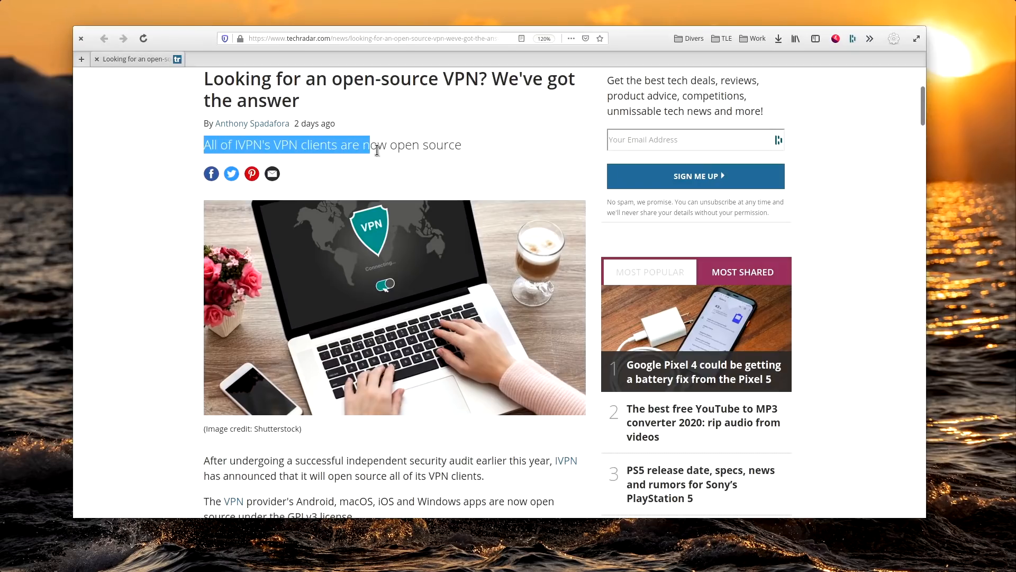
drag(366, 145, 463, 145)
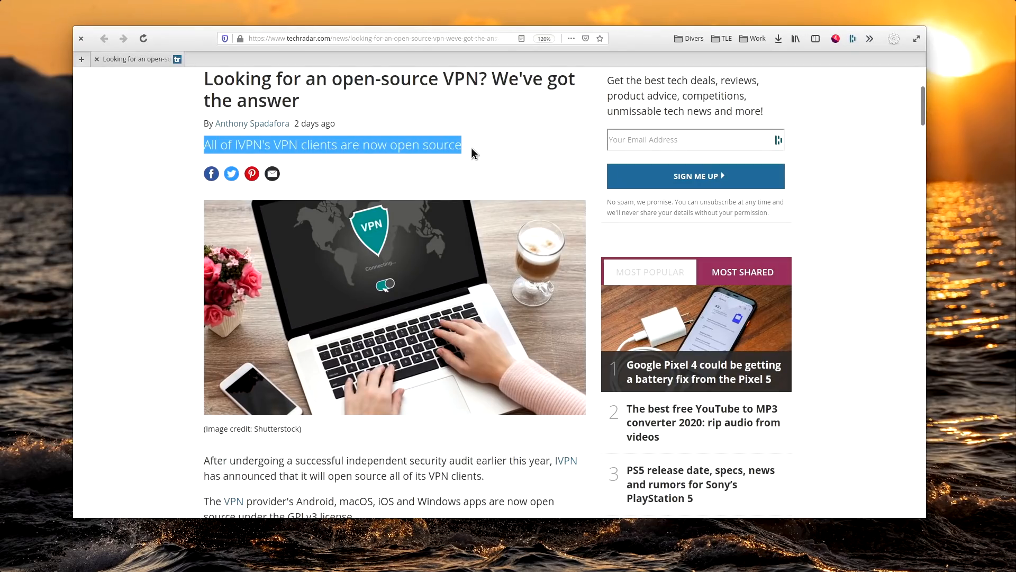
scroll(down, 3)
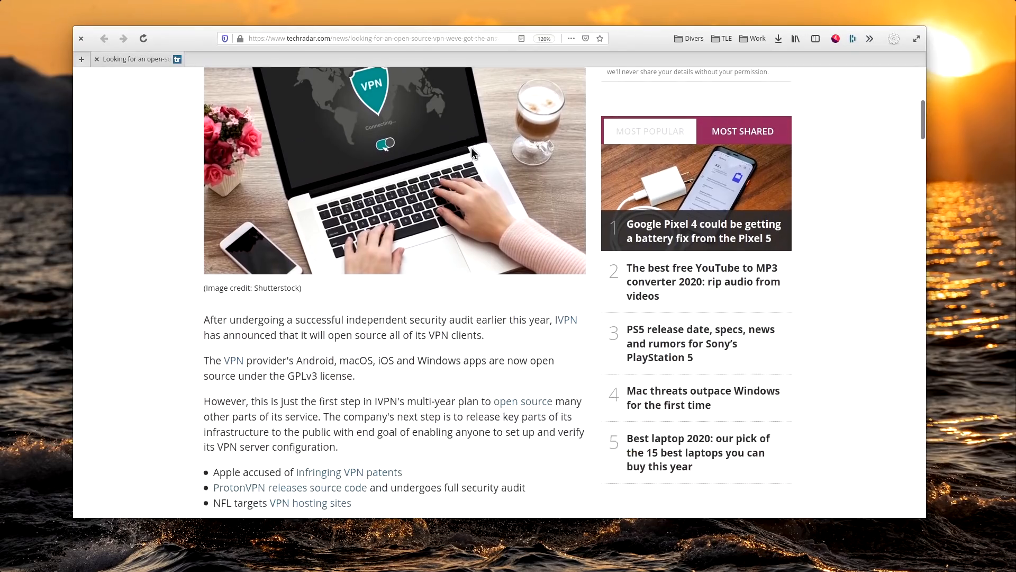
scroll(down, 3)
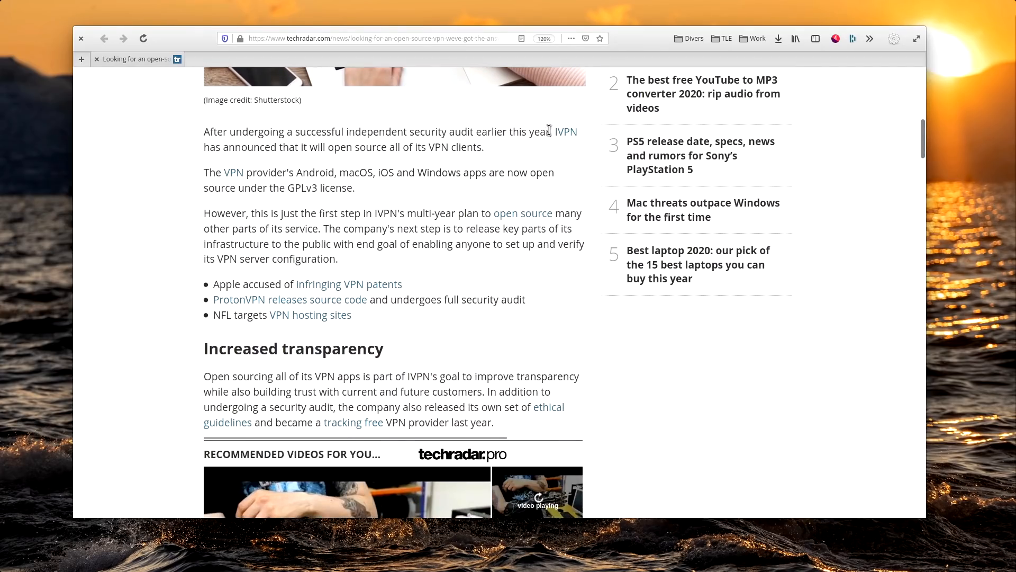
drag(552, 132, 483, 147)
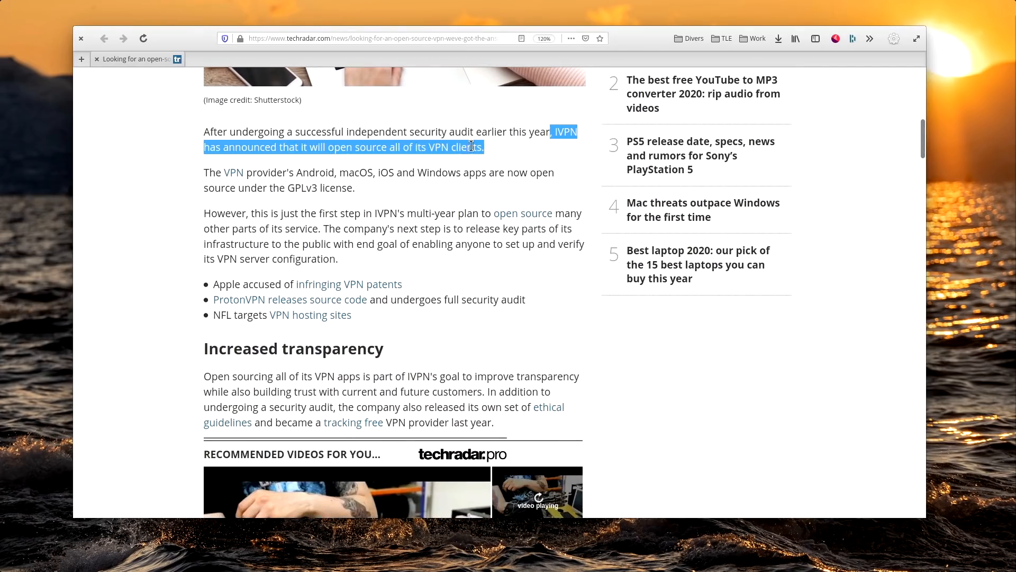
drag(204, 172, 283, 172)
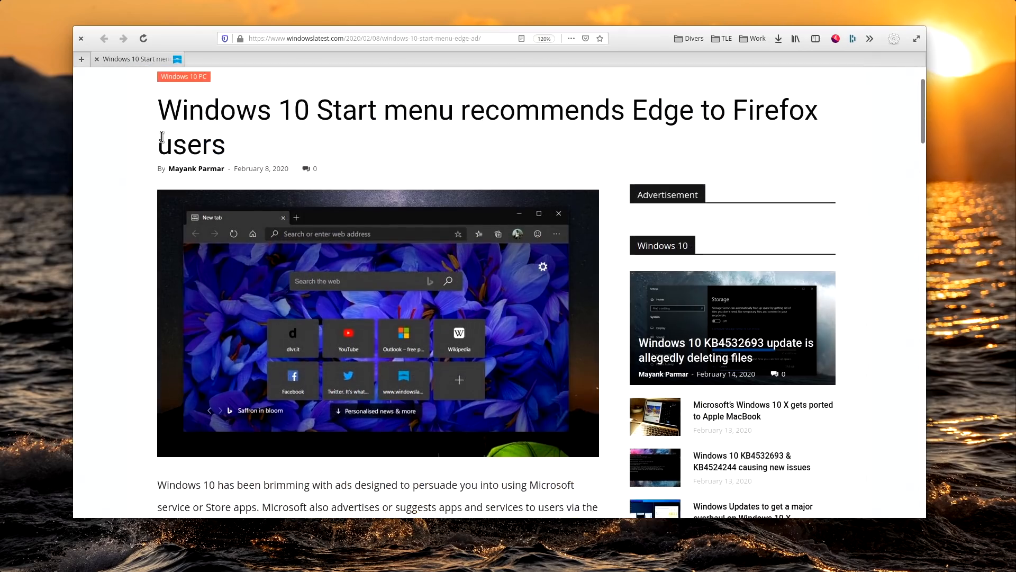
Step: Highlight the sentences about Microsoft's new Edge ad and its Suggested listing
scroll(down, 3)
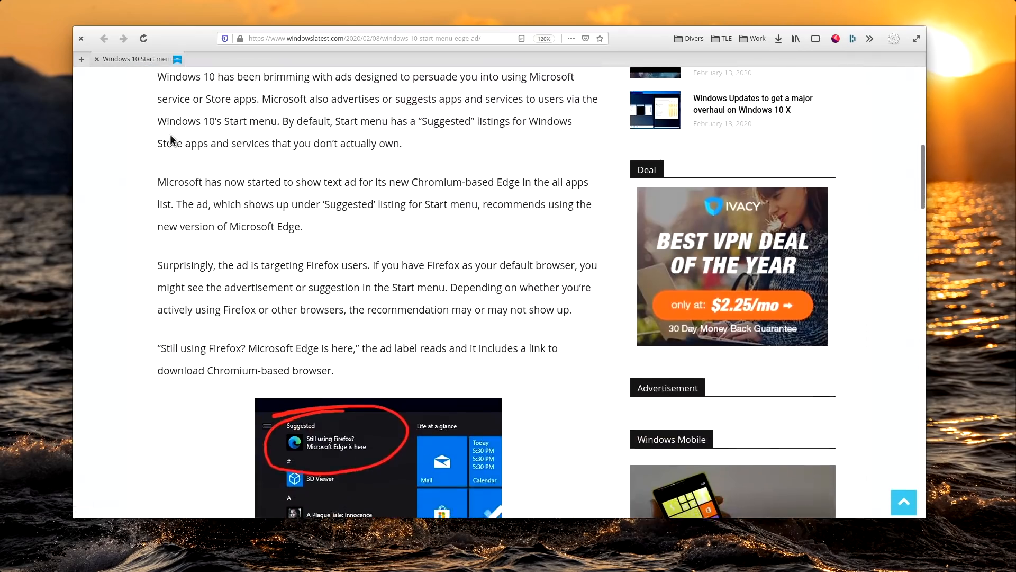
scroll(down, 3)
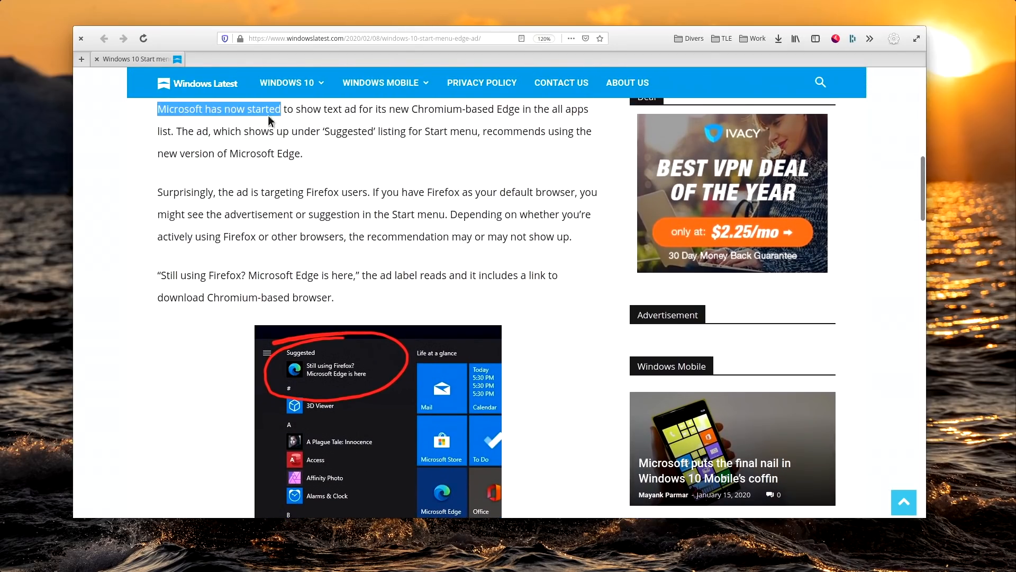
drag(272, 109, 494, 109)
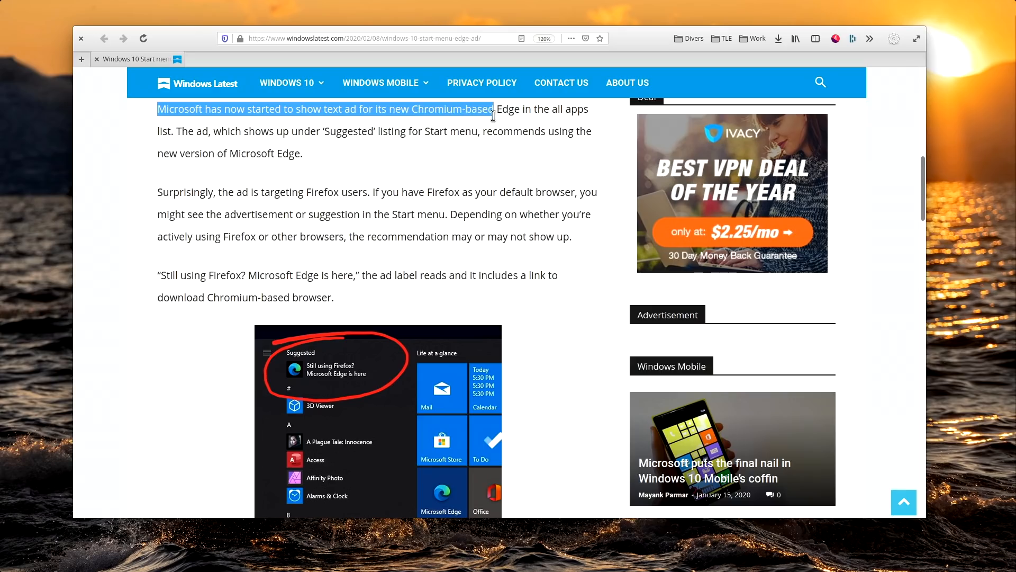
drag(492, 109, 573, 131)
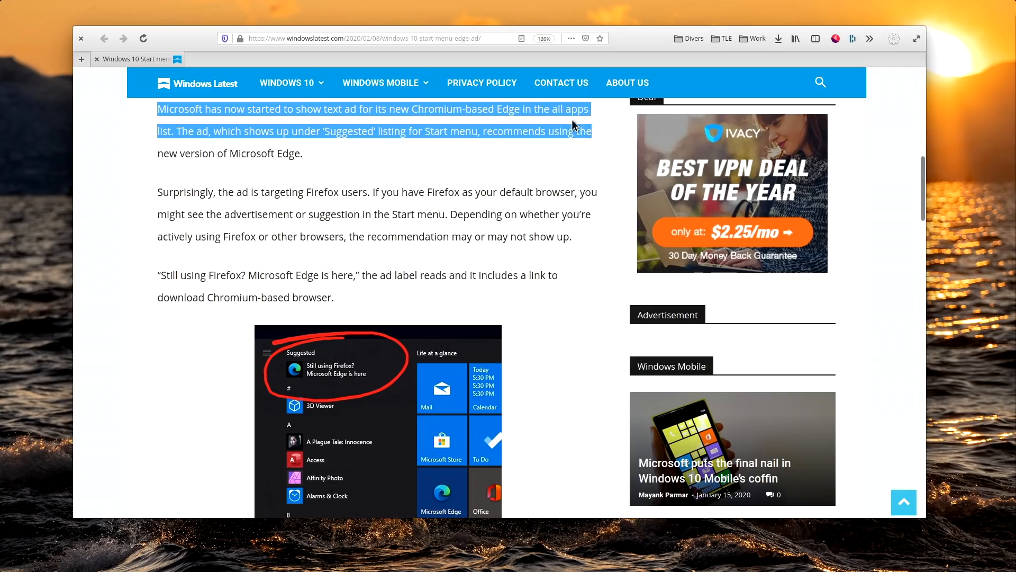
click(216, 158)
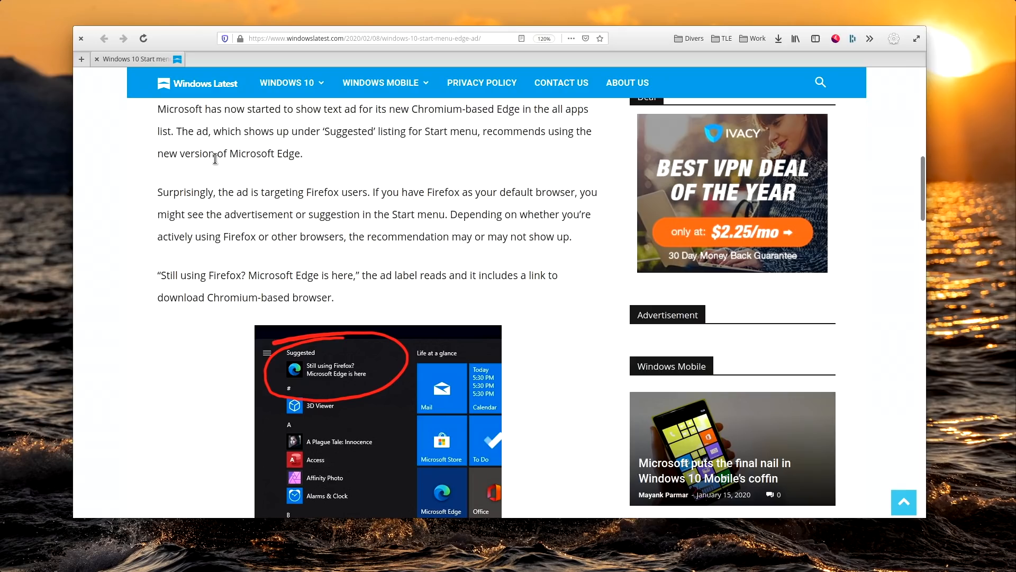
Step: Highlight the sentence about Firefox default-browser users seeing the Start menu suggestion
scroll(down, 3)
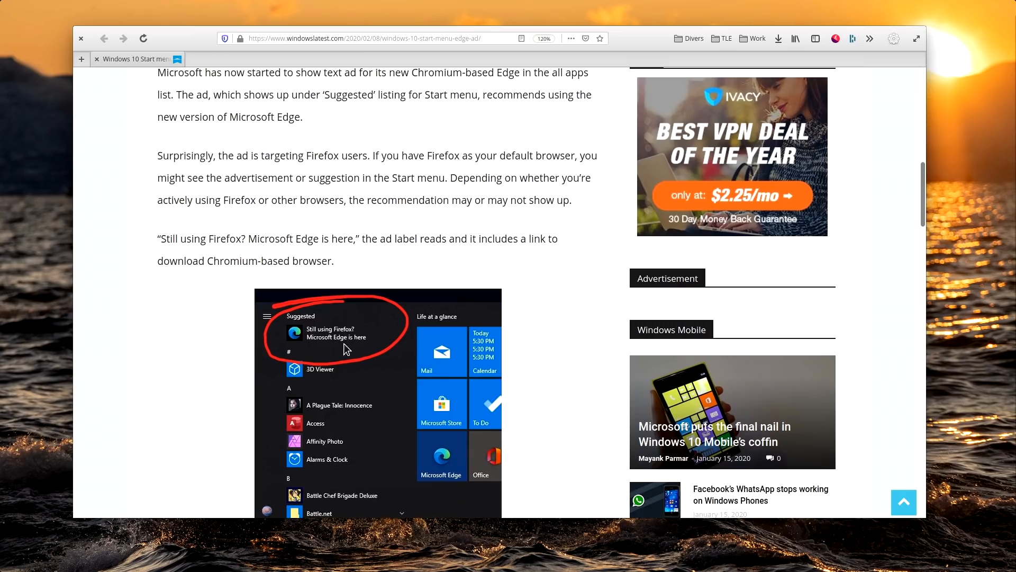
double_click(225, 156)
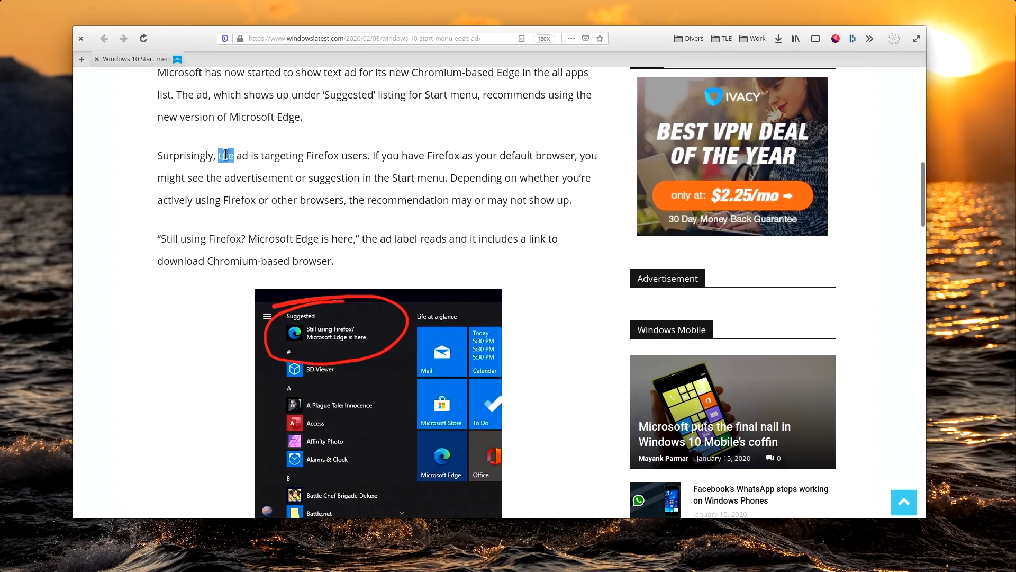
click(376, 155)
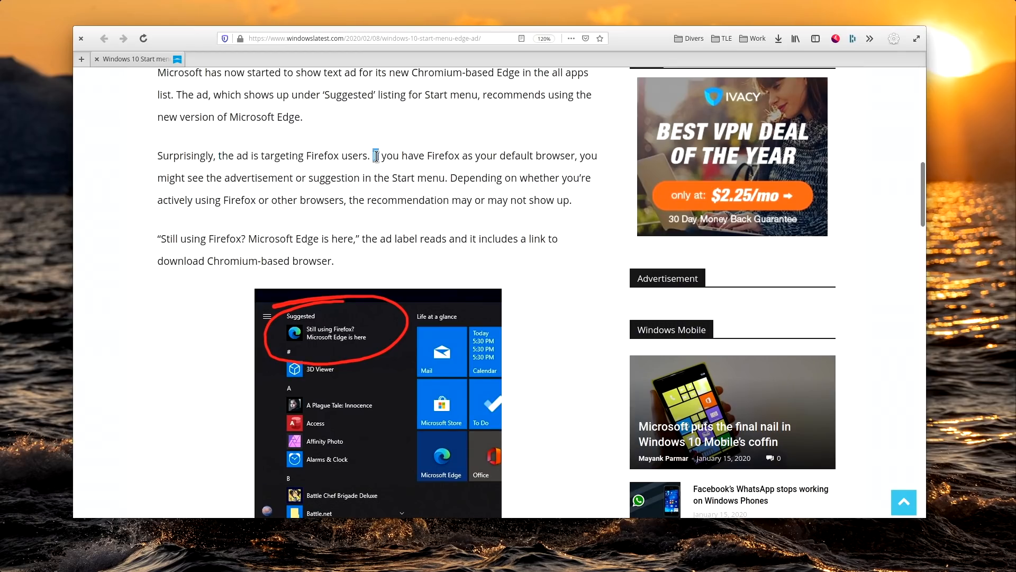
drag(375, 156, 291, 177)
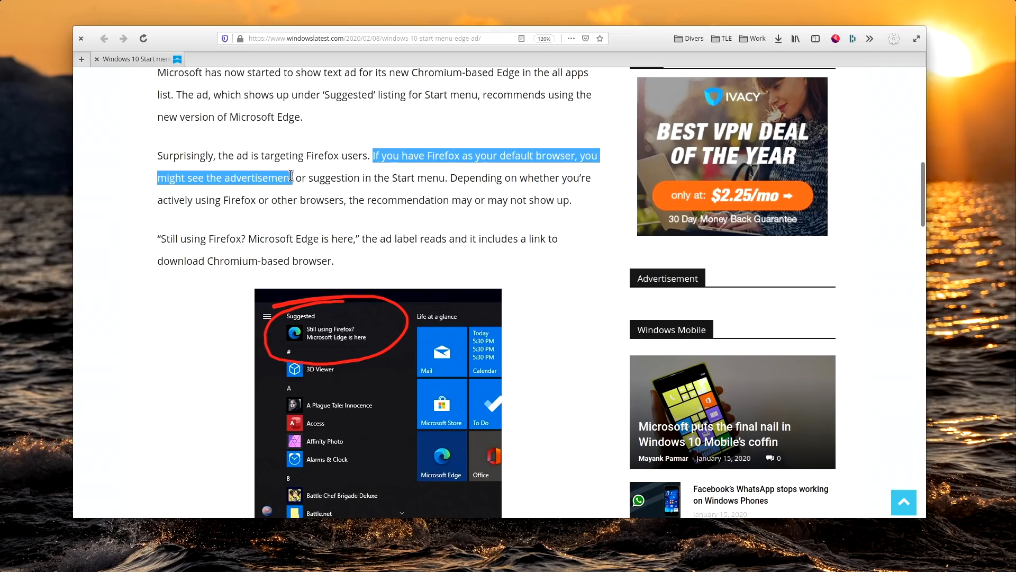
drag(292, 177, 431, 179)
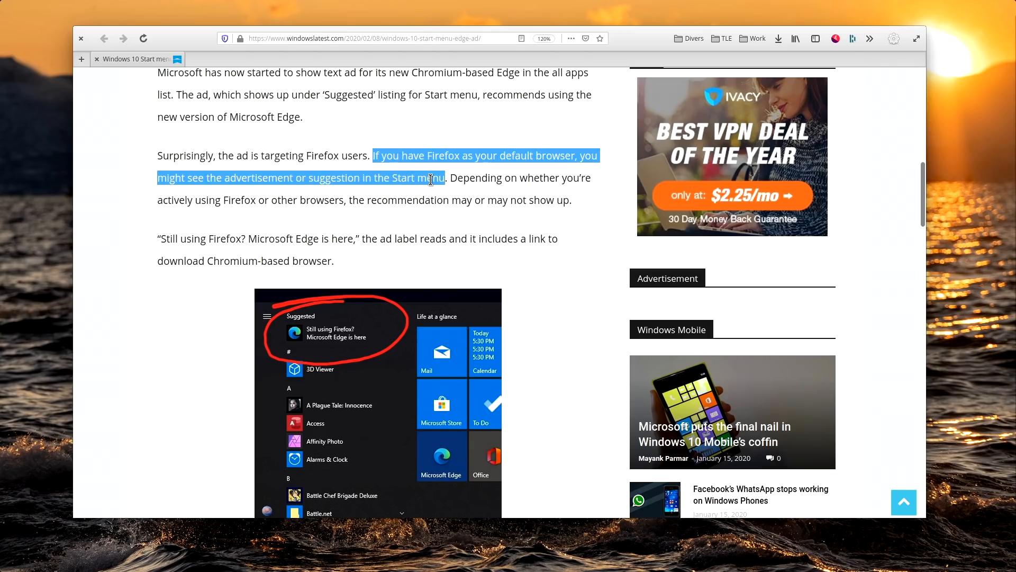
mouse_move(191, 242)
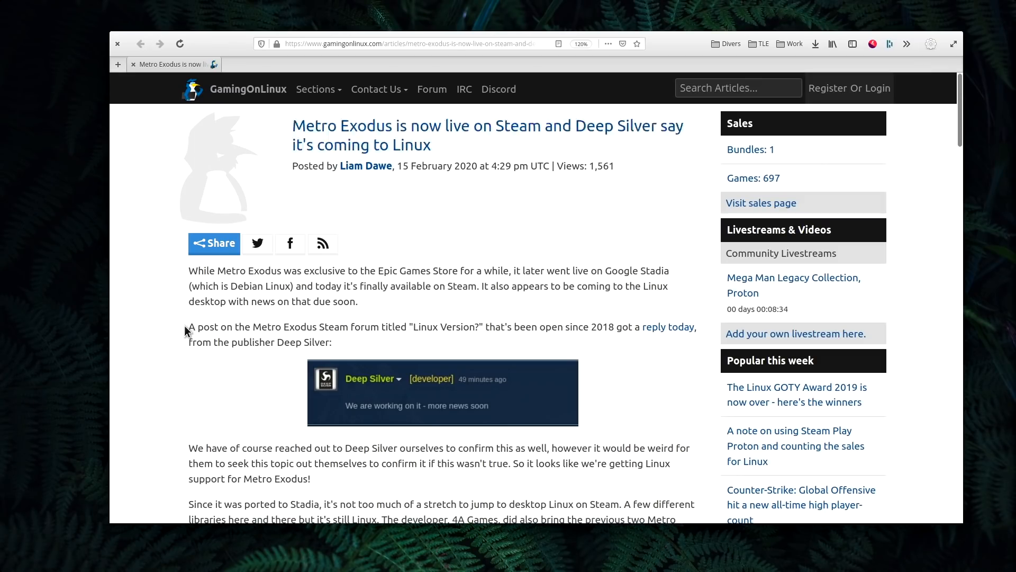
Step: Highlight the Steam forum sentence and open Deep Silver's reply thread, scrolling to post #79
drag(188, 326, 392, 327)
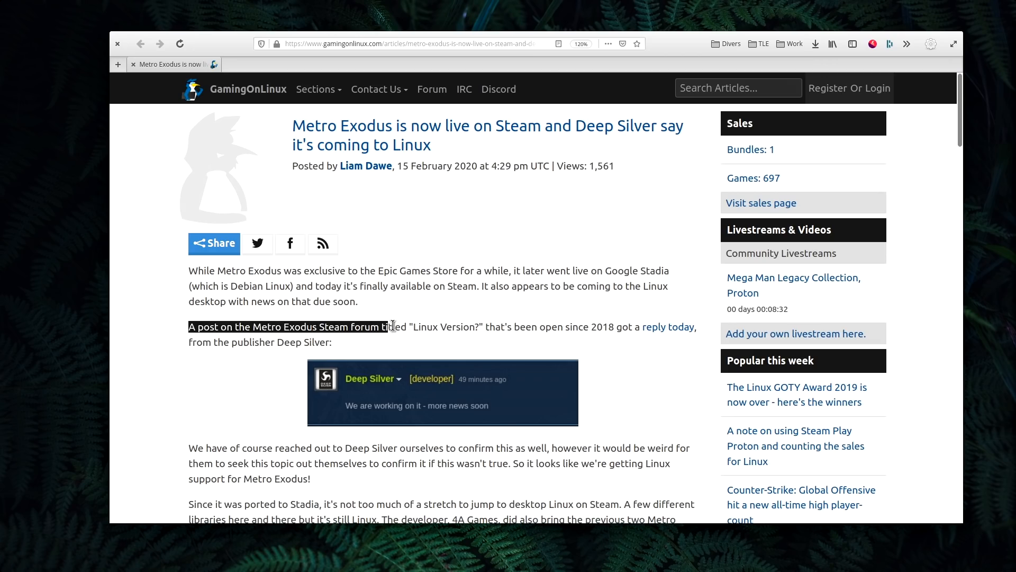
click(675, 326)
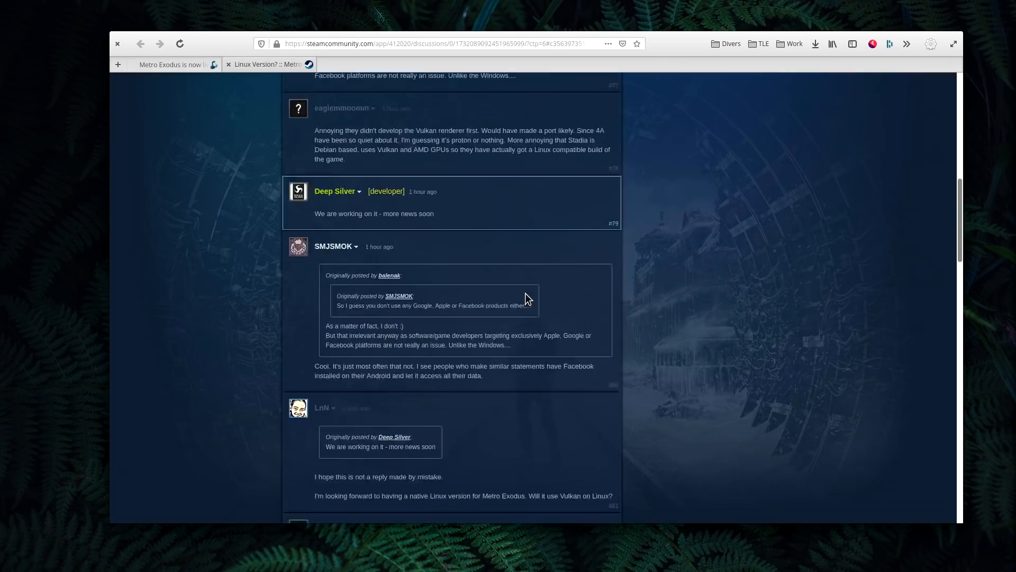
scroll(down, 3)
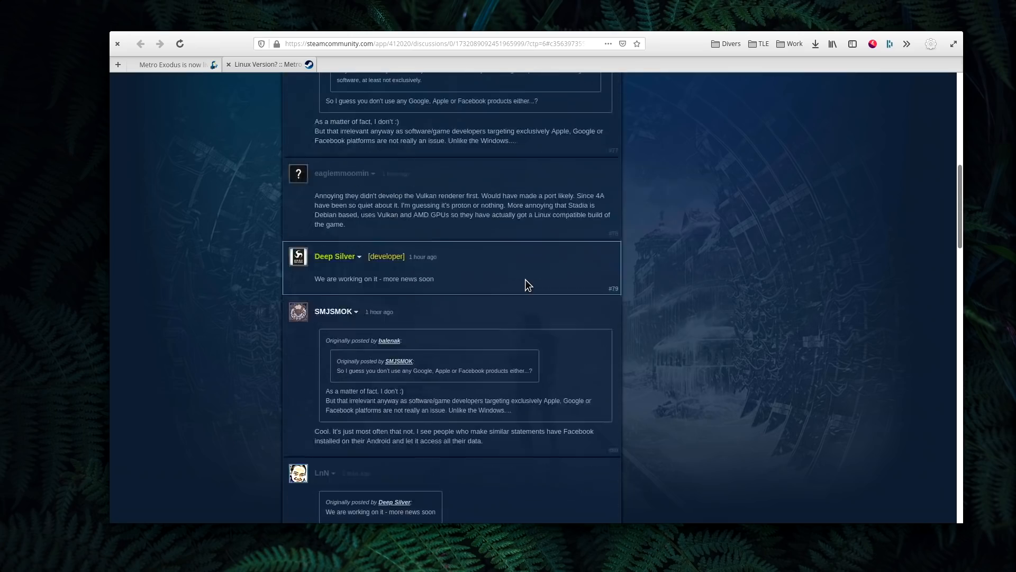
scroll(down, 3)
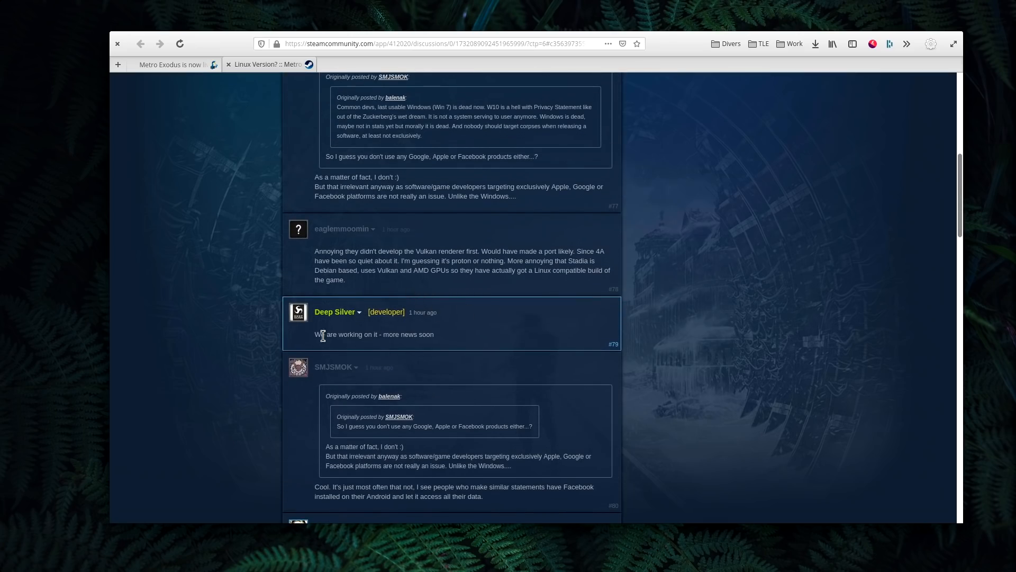
click(172, 64)
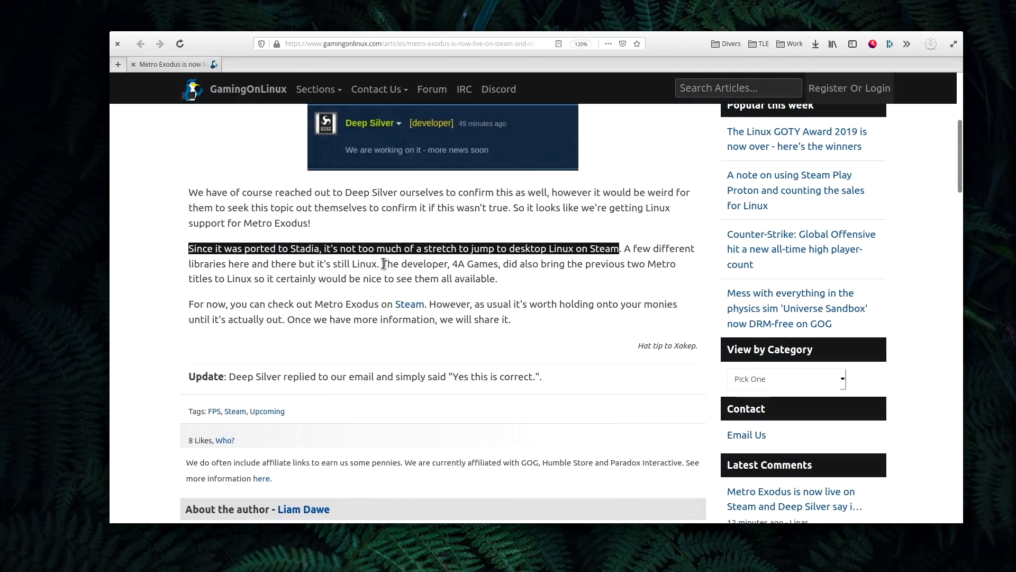
Step: Highlight, then clear, the 4A Games sentence about earlier Metro titles coming to Linux
drag(383, 263, 497, 279)
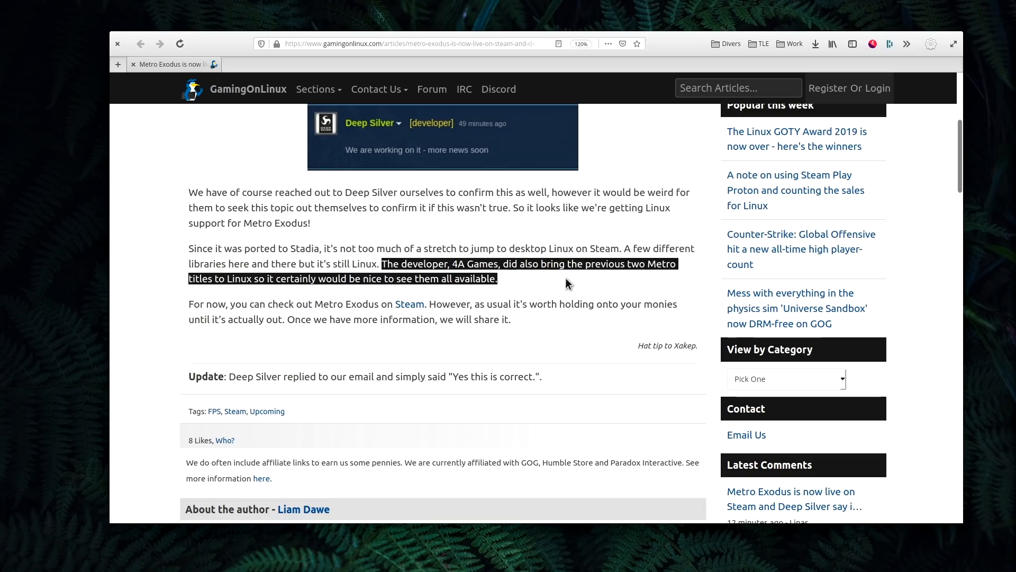
mouse_move(483, 275)
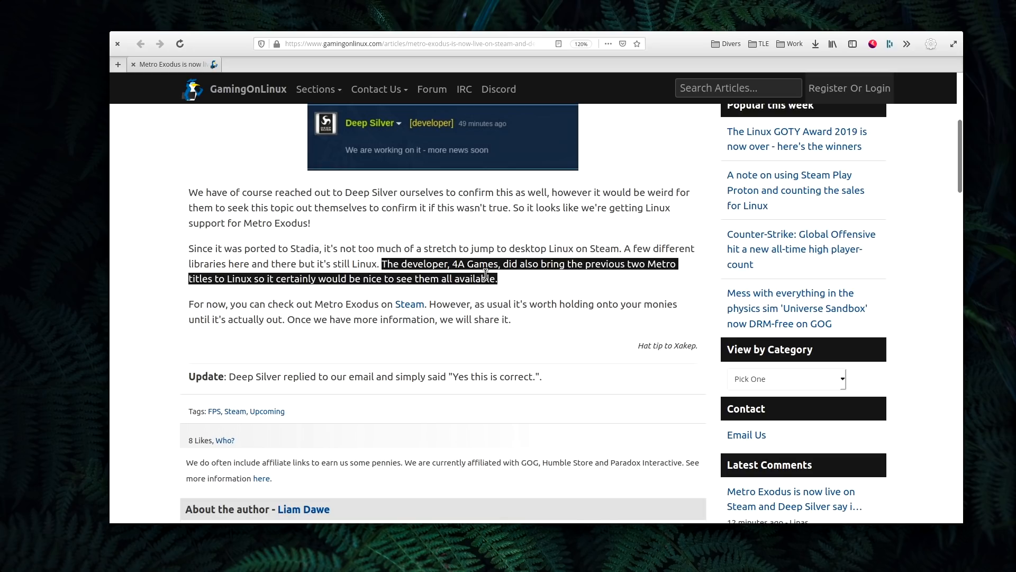
click(504, 294)
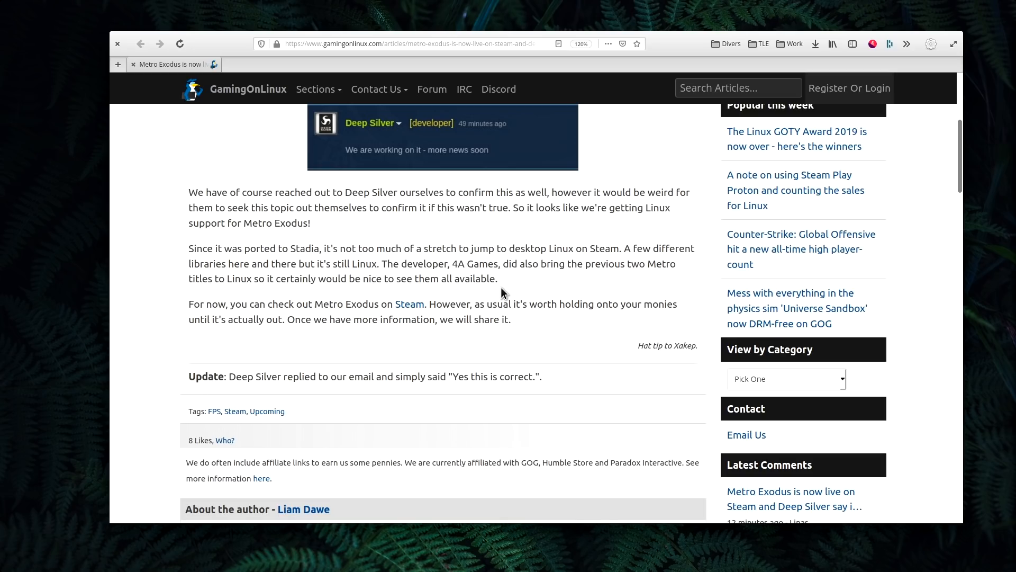
mouse_move(186, 381)
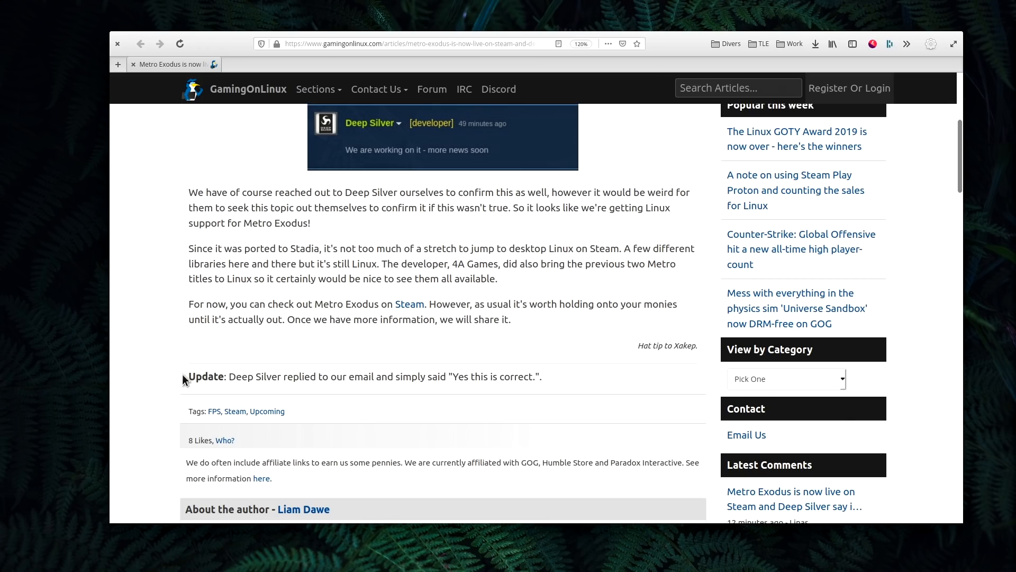